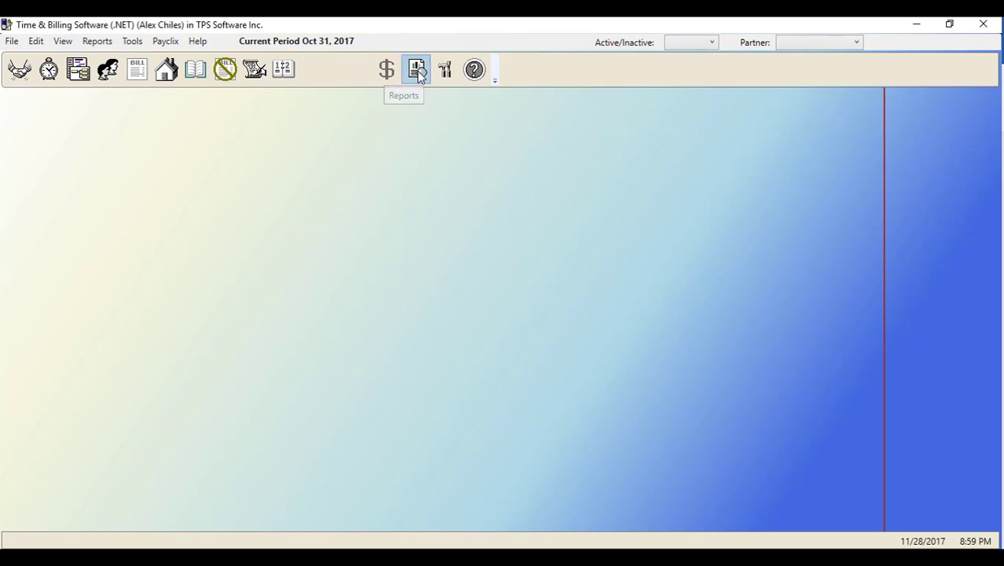
- Expand the WIP reports, then bring up the client billing grid of unbilled amounts
left_click(415, 69)
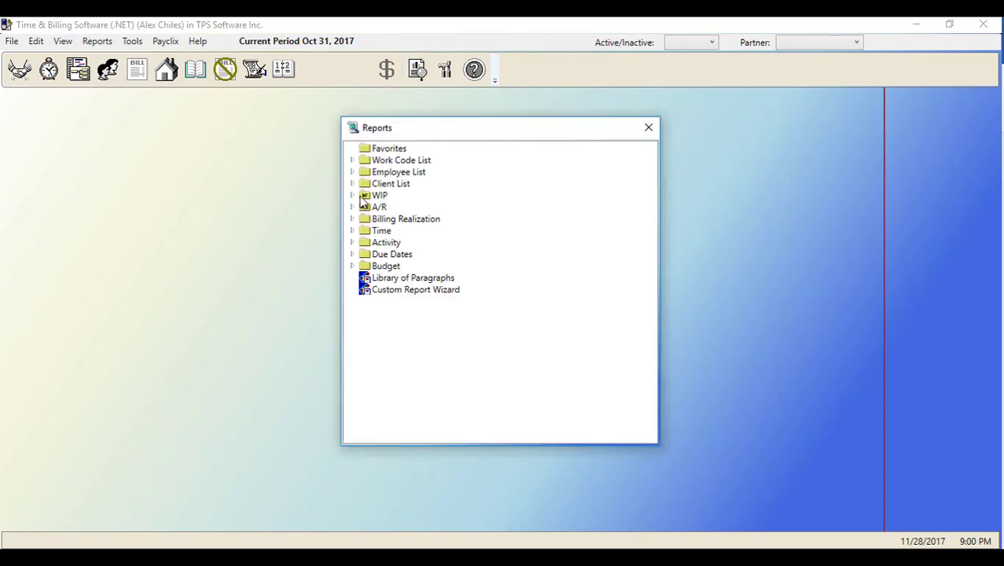
left_click(352, 195)
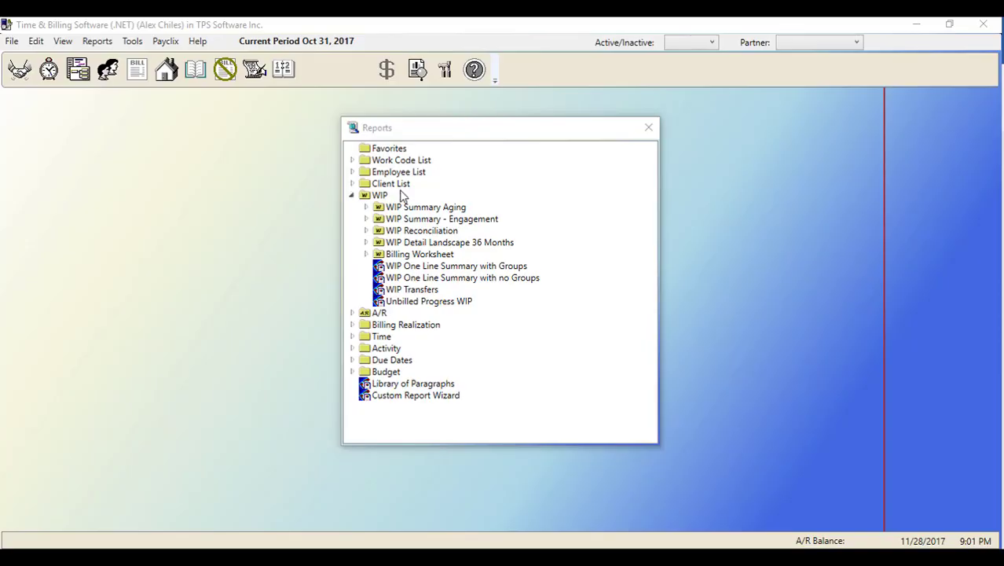
left_click(648, 125)
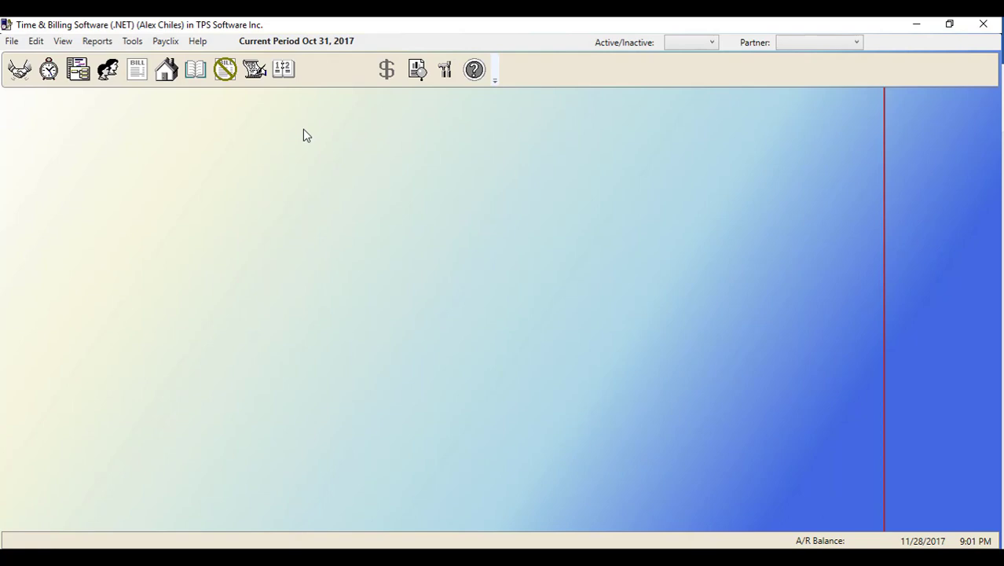
left_click(139, 70)
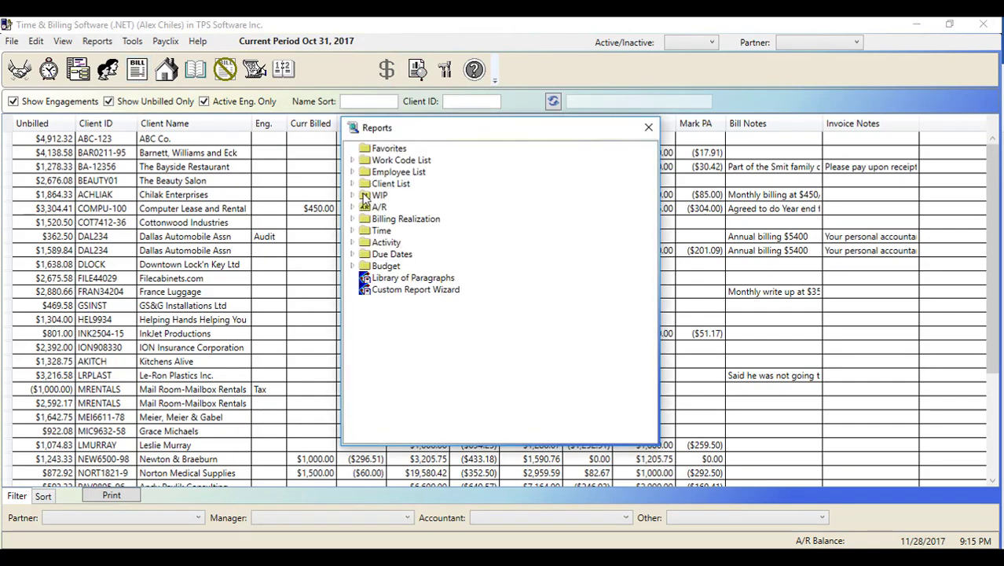
- Run the Billing Worksheet detail-by-work-code By Client report, review it and close the preview
left_click(352, 195)
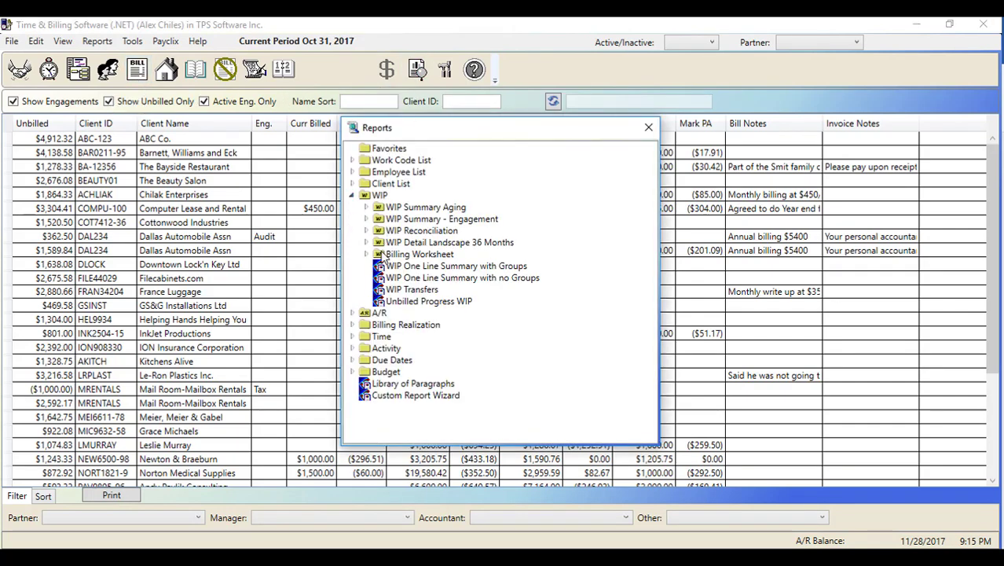
left_click(368, 255)
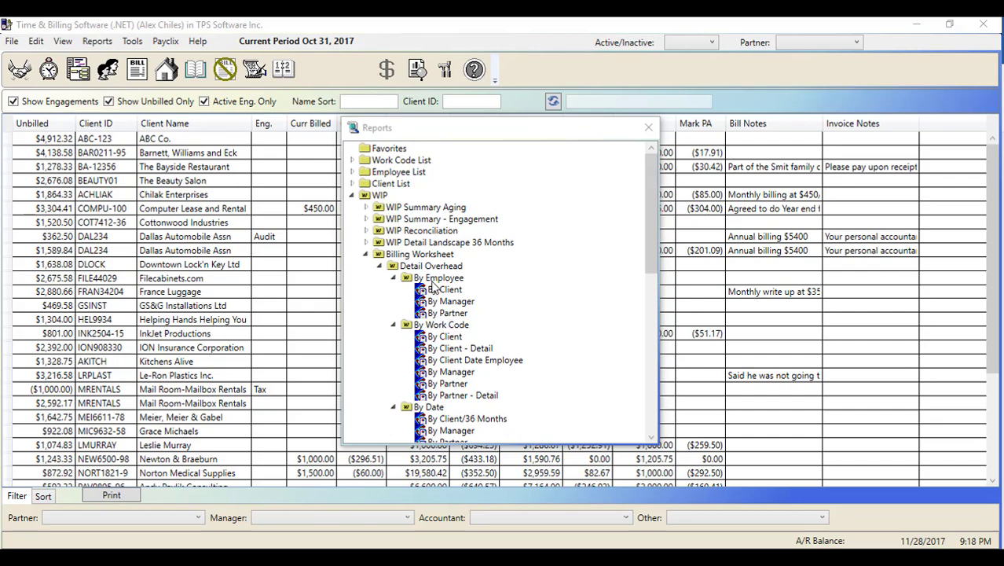
scroll("down", 3)
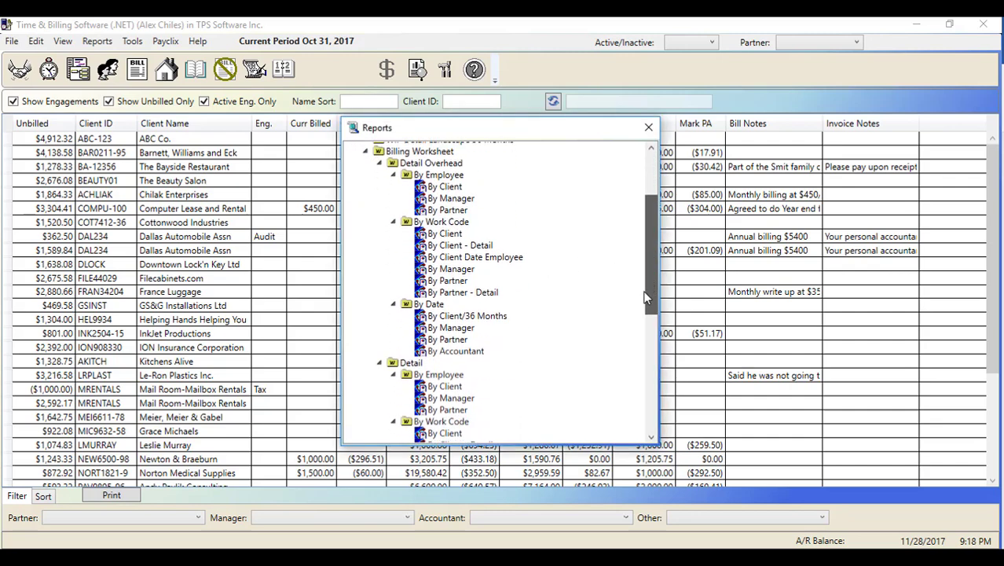
scroll("down", 3)
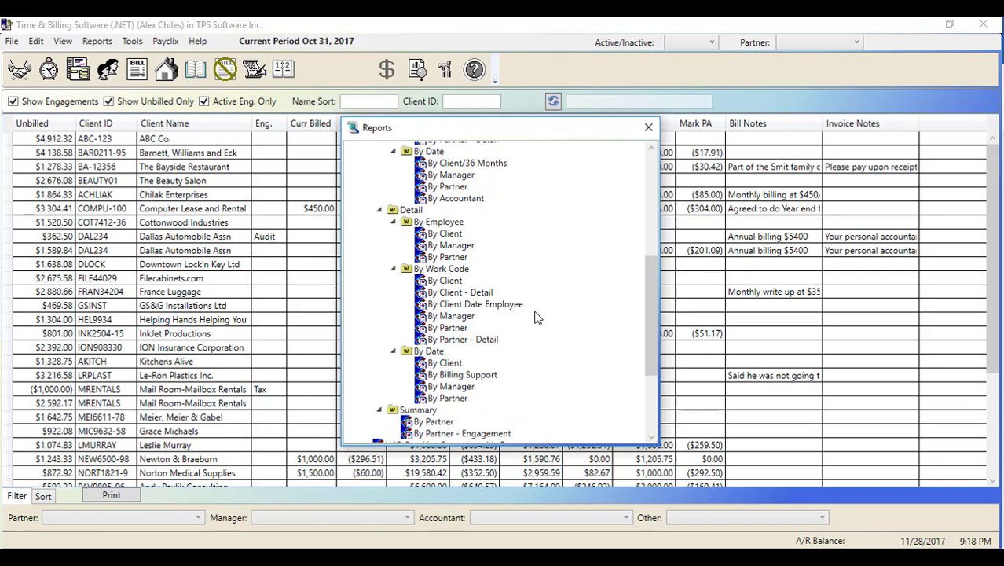
mouse_move(434, 267)
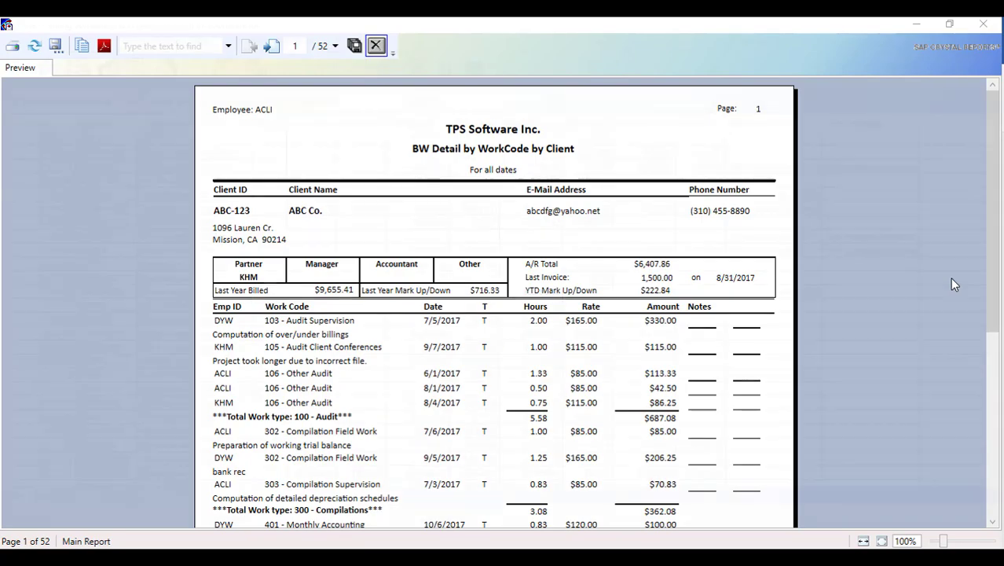
left_click(376, 44)
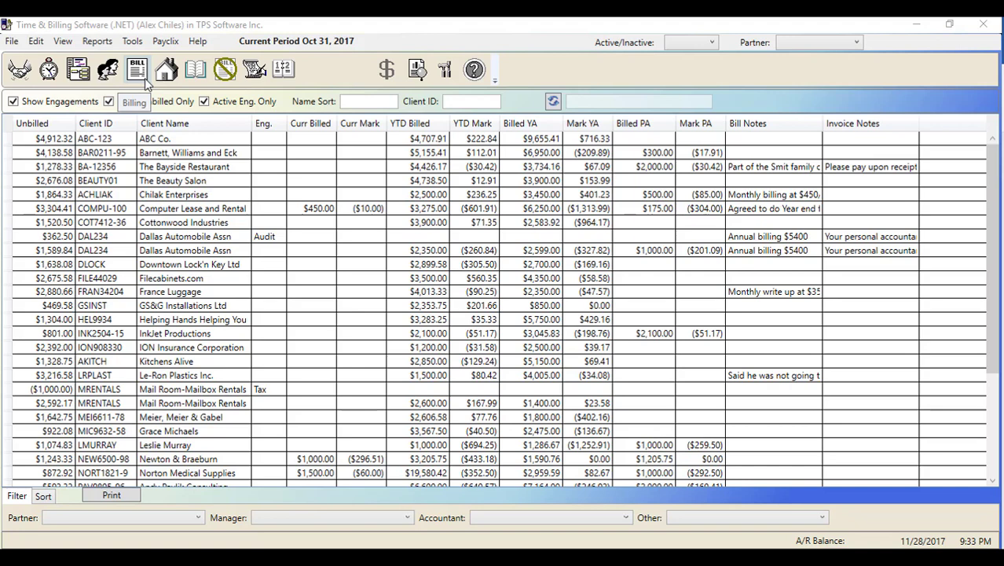
left_click(123, 101)
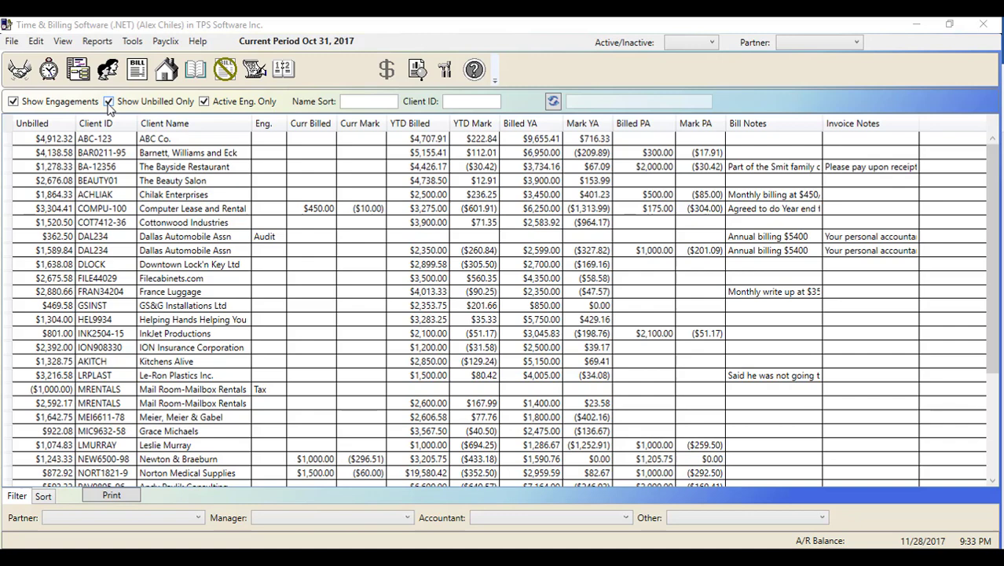
left_click(107, 101)
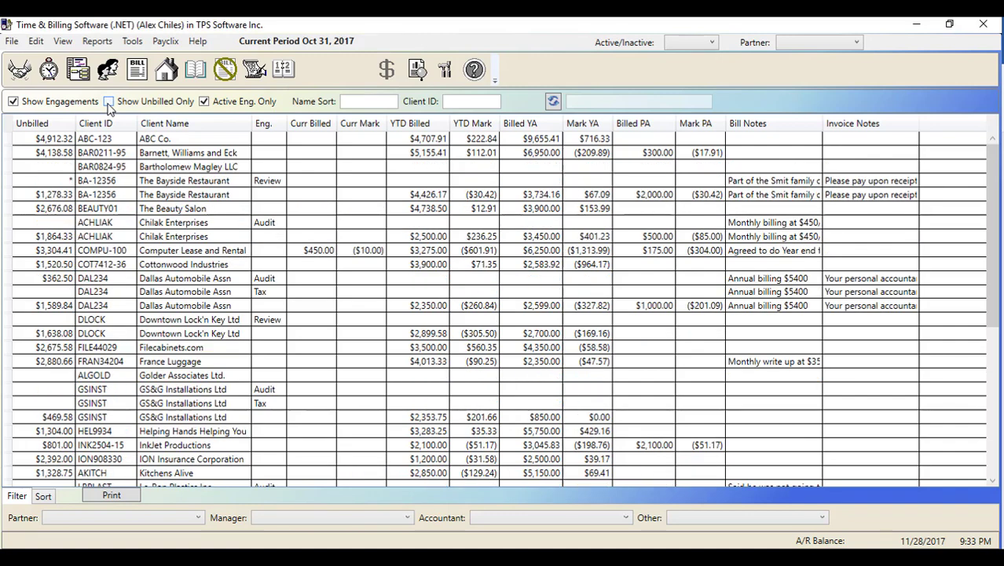
left_click(107, 100)
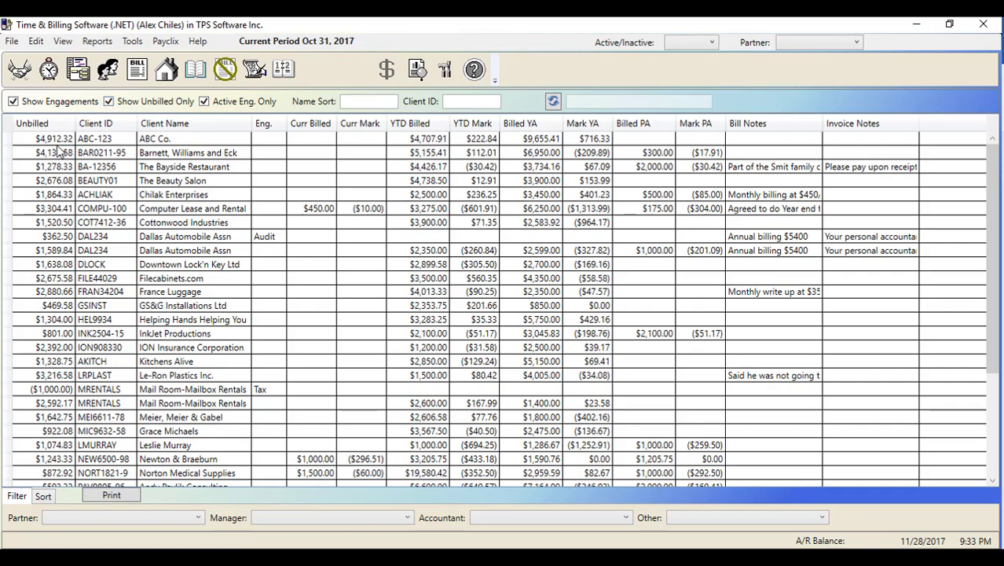
- Start a Quick Bill for ABC Co. and set its final bill amount to 550
right_click(47, 138)
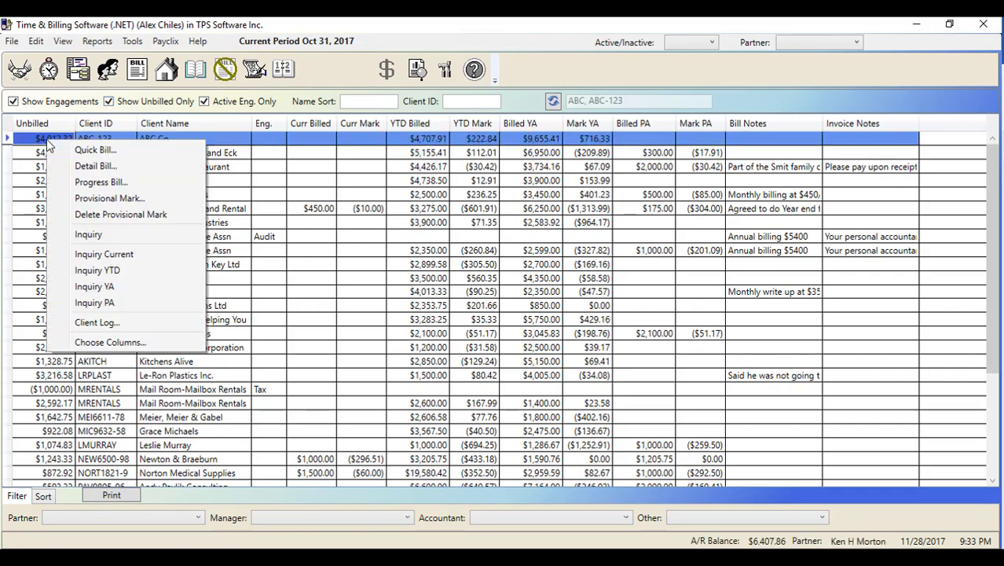
mouse_move(95, 150)
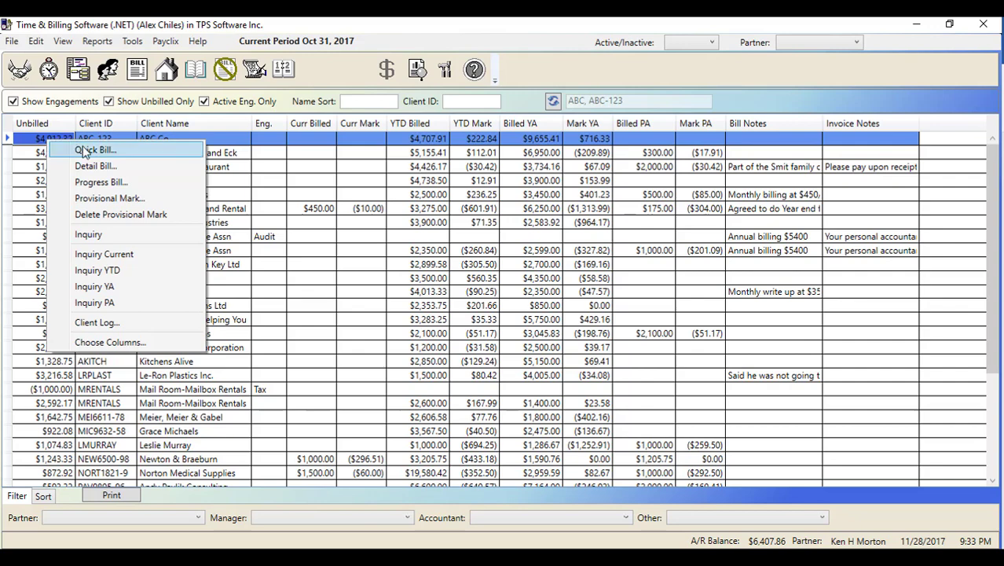
left_click(94, 151)
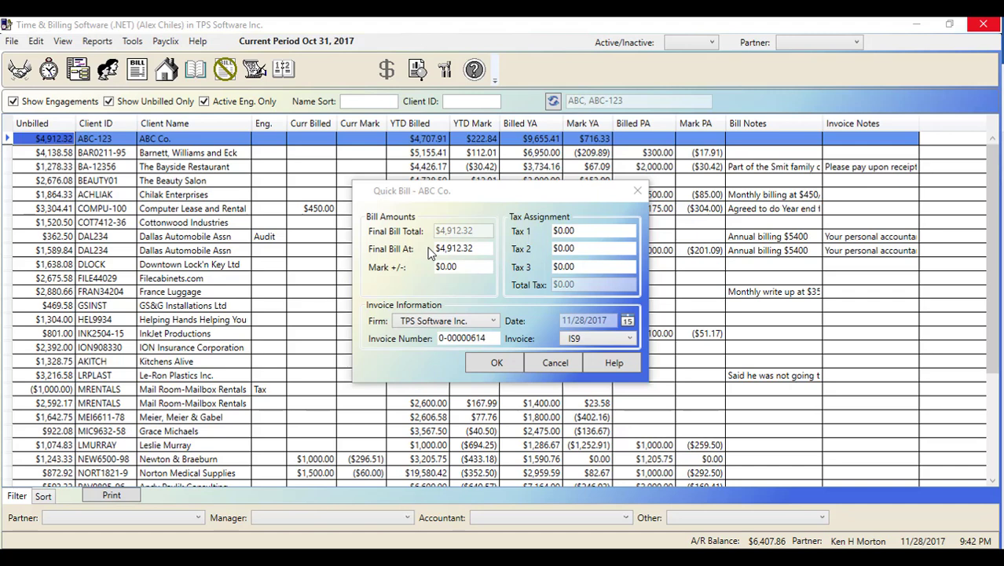
left_click(462, 248)
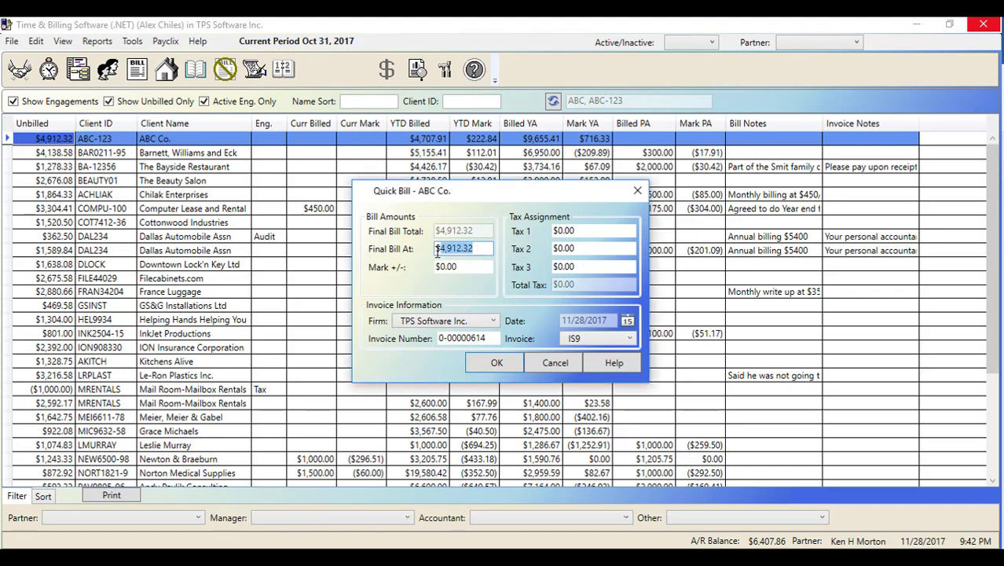
type("550")
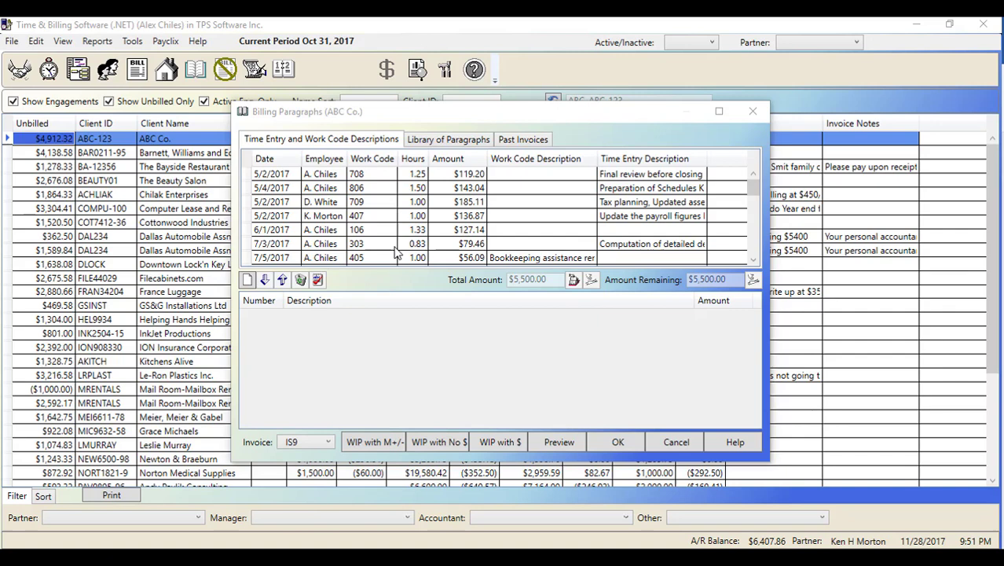
mouse_move(250, 149)
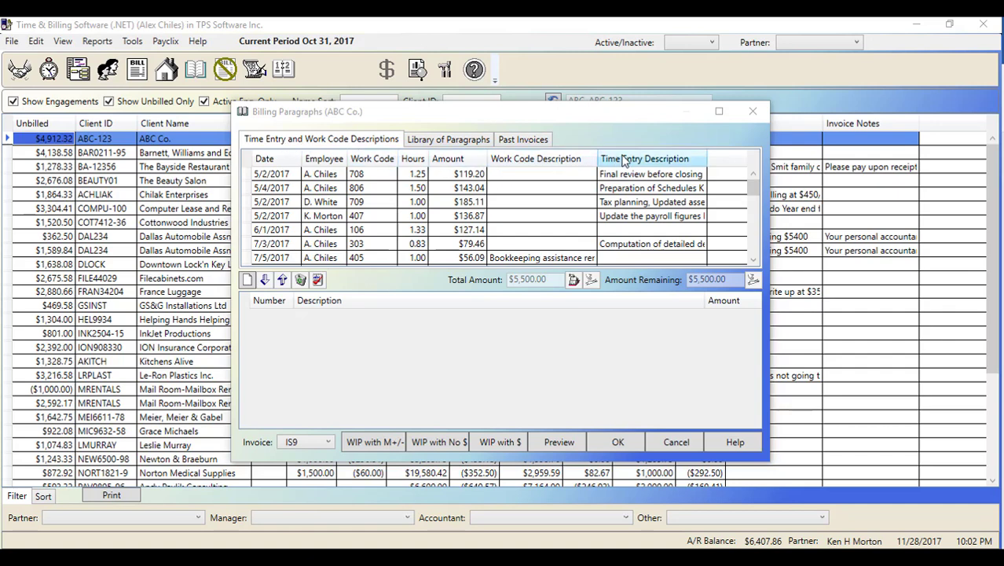
mouse_move(635, 160)
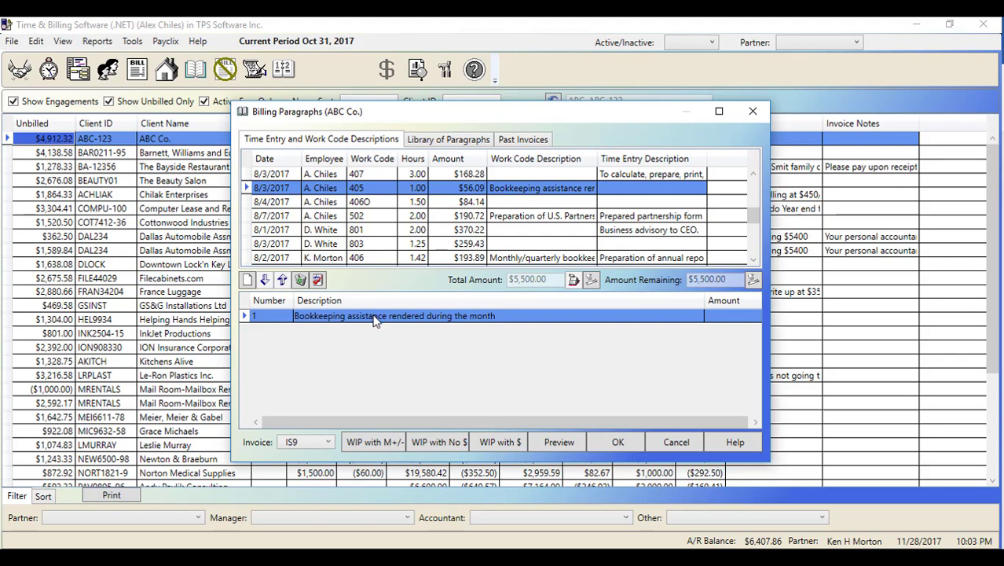
mouse_move(402, 317)
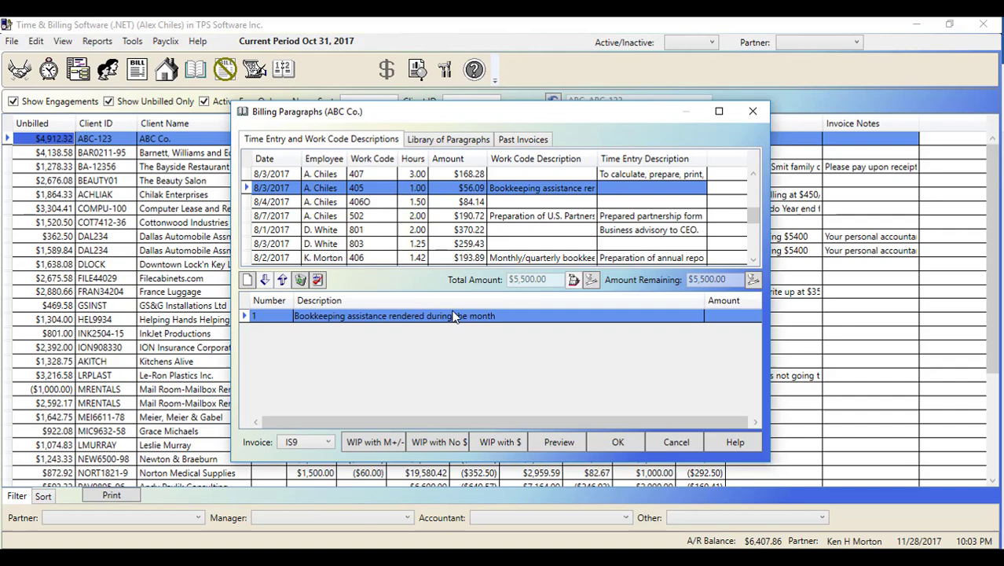
mouse_move(593, 280)
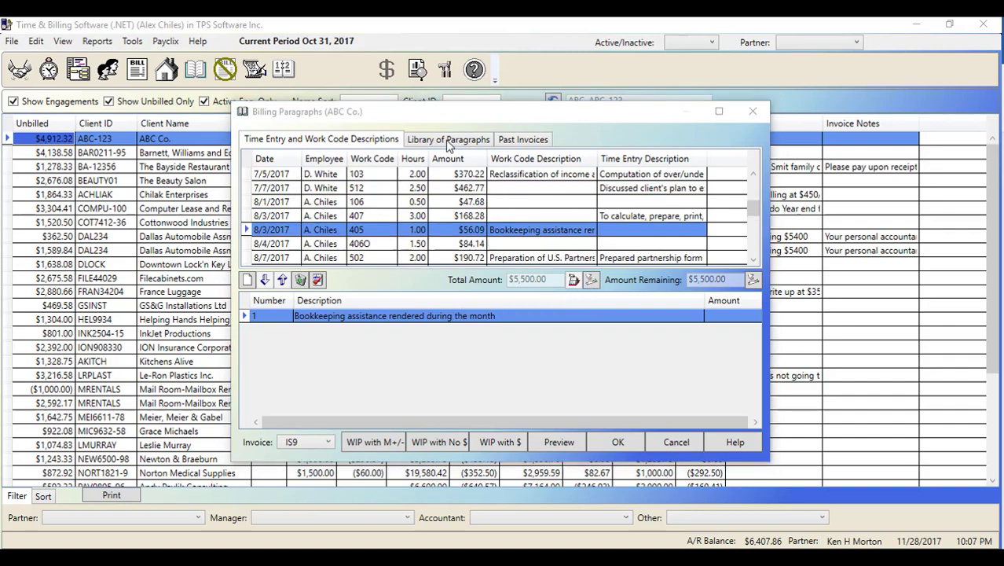
- Add library paragraph 110 to ABC Co.'s bill, then list paragraphs from past invoices
left_click(448, 138)
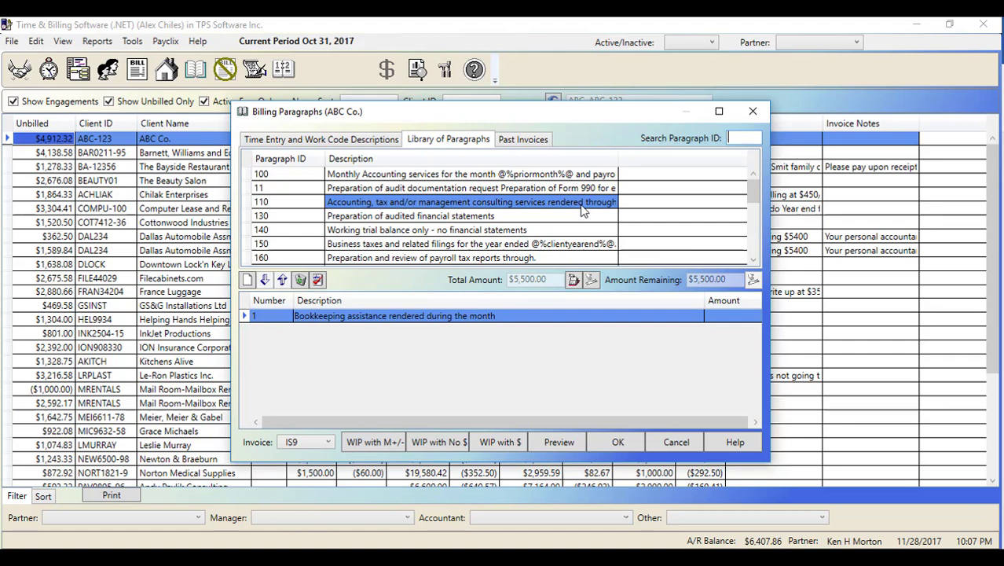
mouse_move(558, 269)
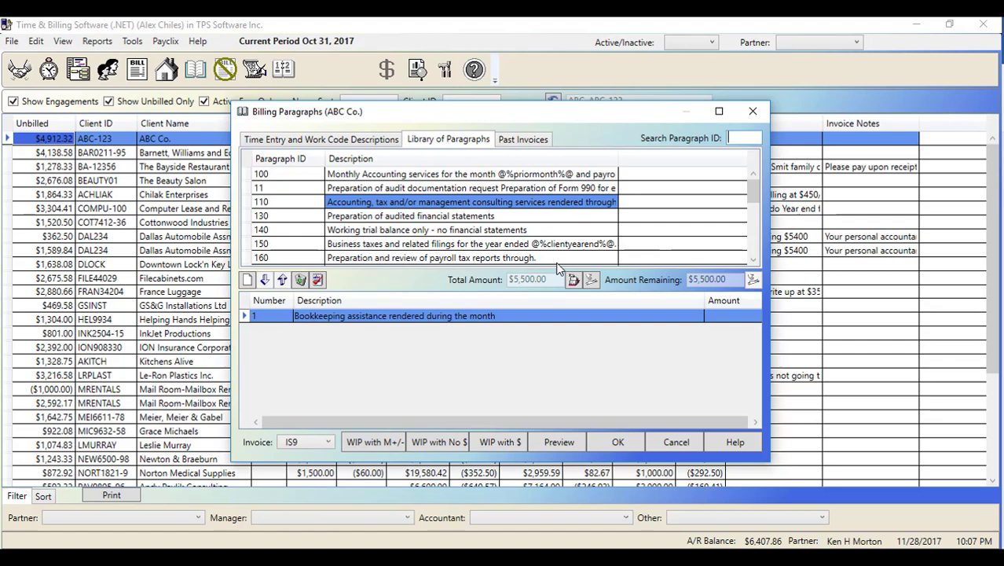
left_click(574, 280)
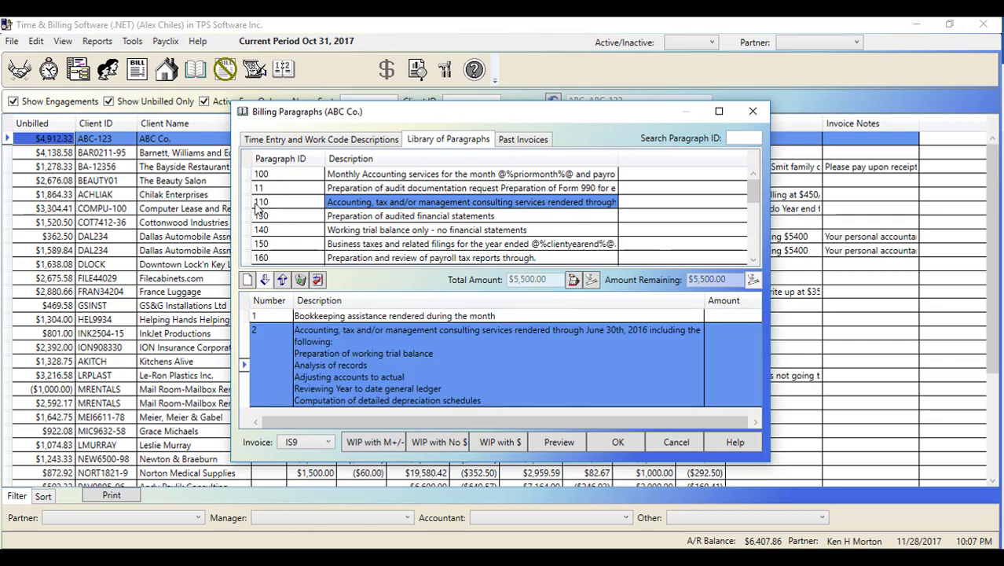
mouse_move(415, 206)
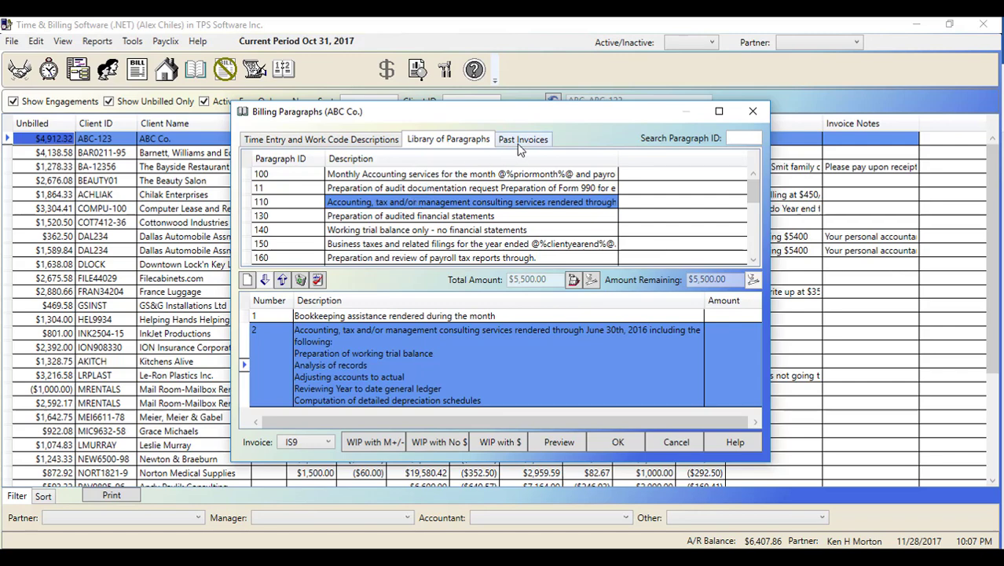
left_click(522, 139)
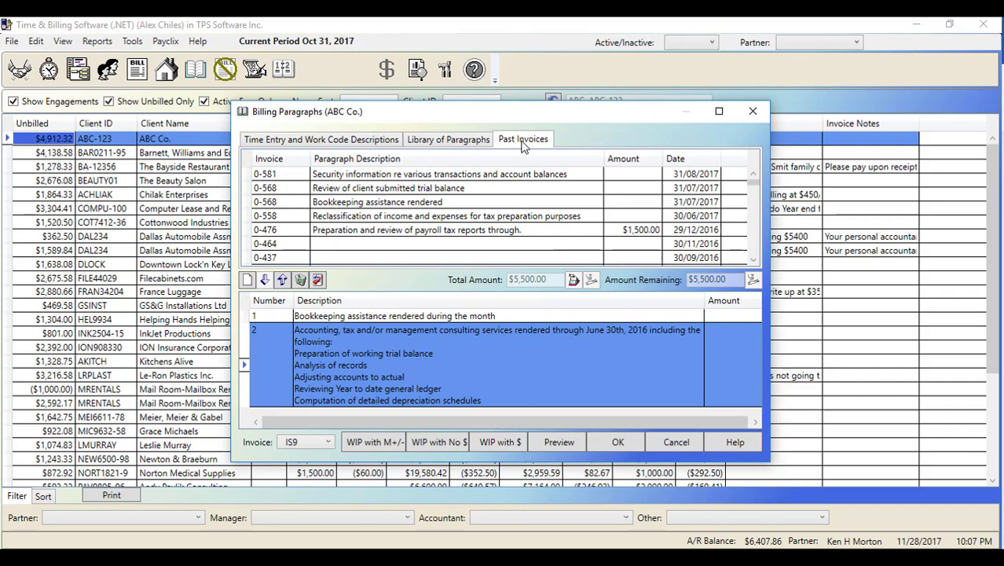
- Return to the time entry and work code descriptions for ABC Co.'s bill
left_click(320, 138)
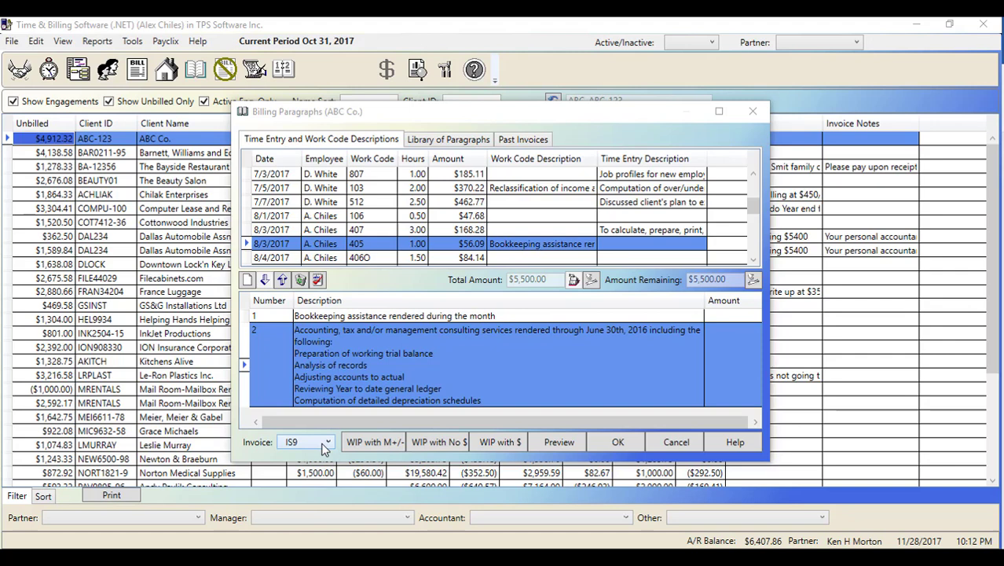
mouse_move(503, 429)
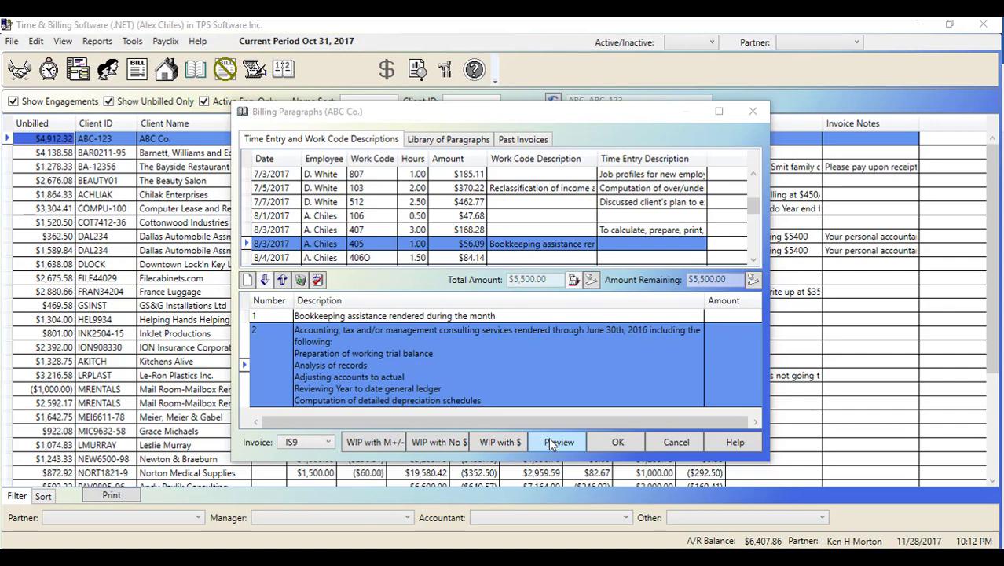
- Preview ABC Co.'s bill, then switch it from invoice format I59 to I58 and preview again in Word
left_click(557, 440)
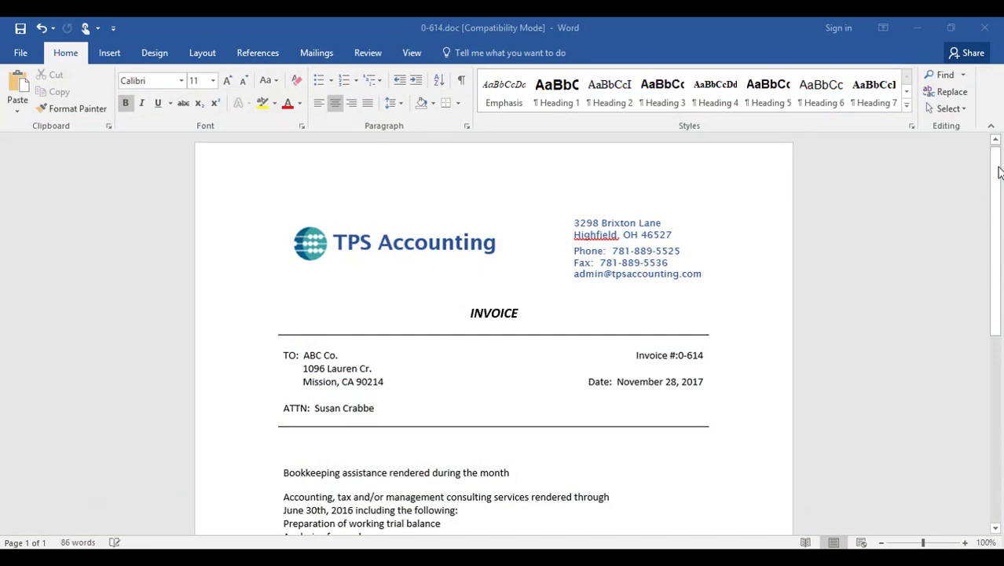
scroll("down", 3)
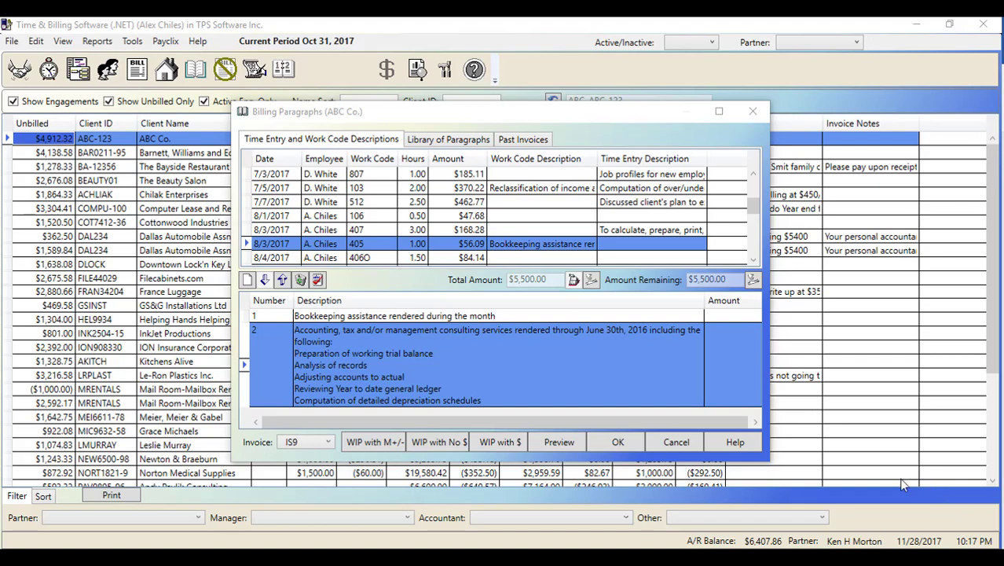
mouse_move(453, 475)
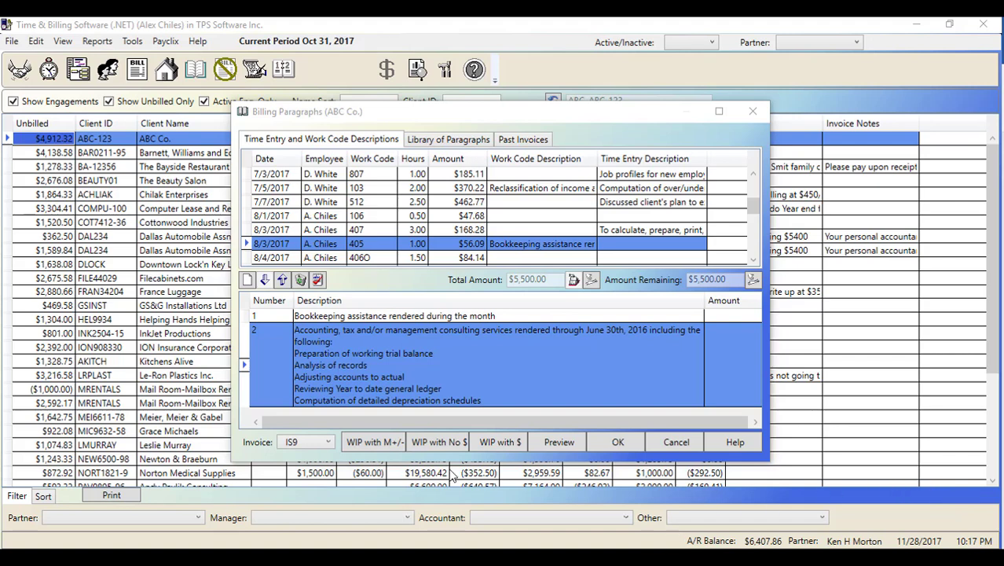
left_click(328, 442)
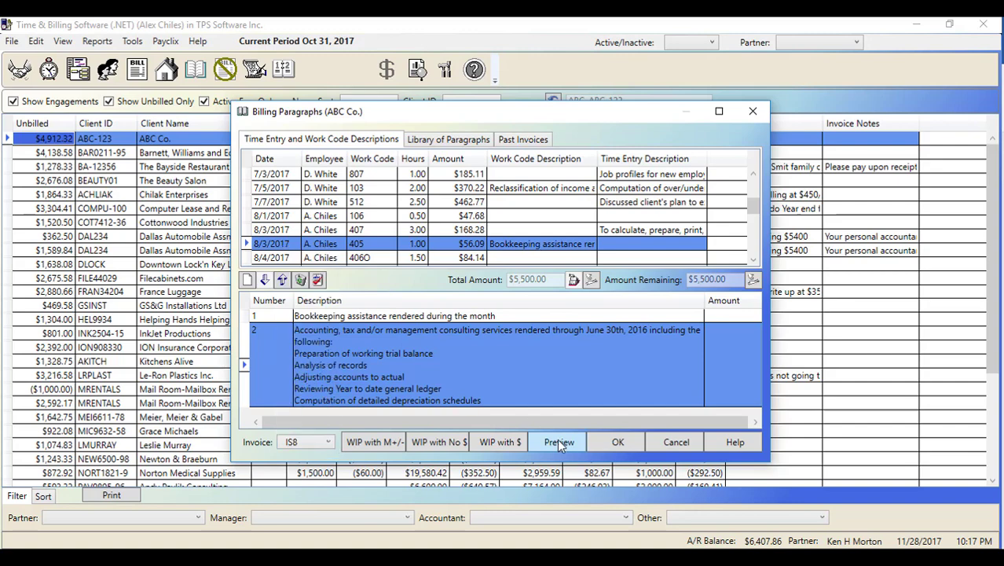
left_click(556, 442)
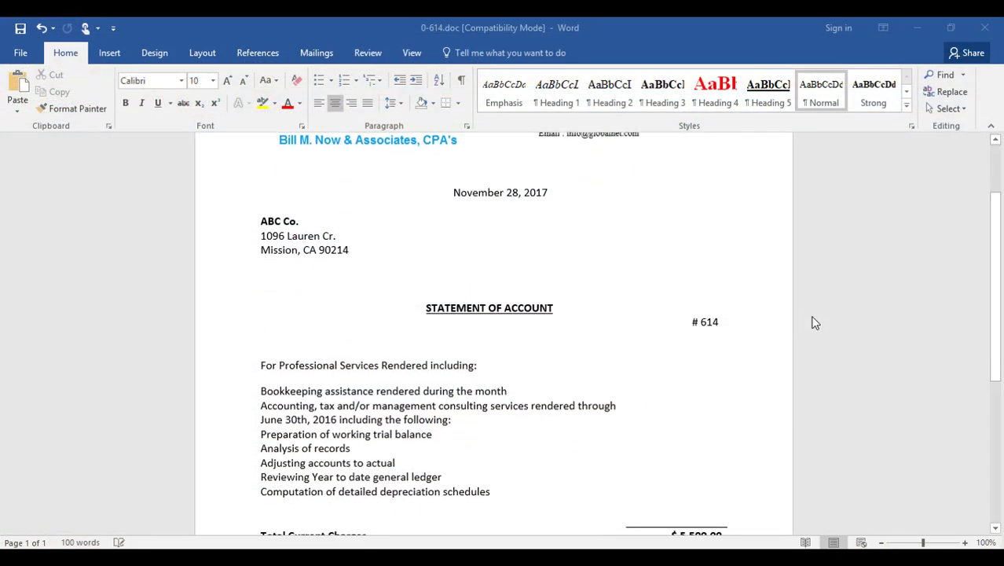
- Review the Statement of Account preview for ABC Co. in Word
scroll("down", 3)
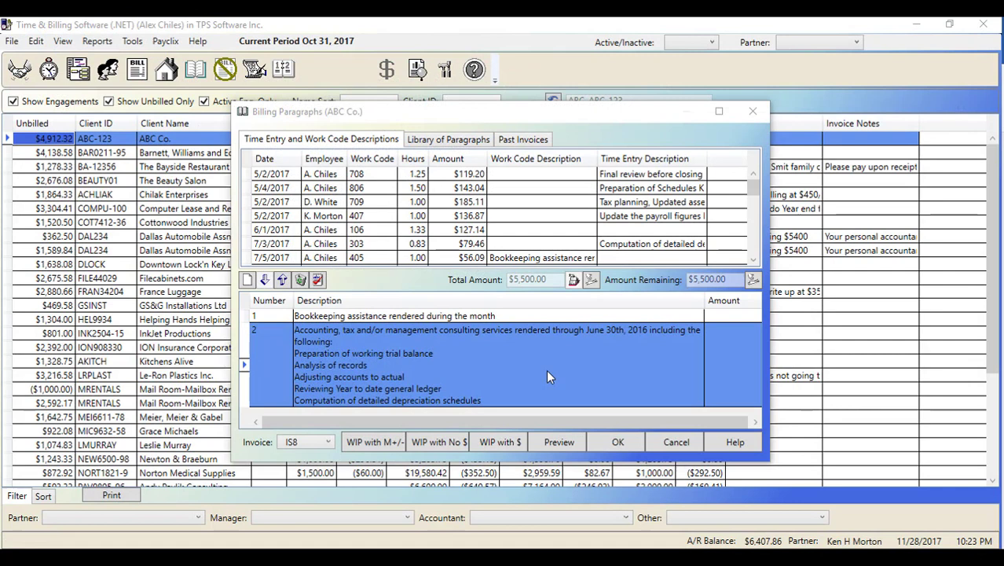
- Select invoice format ID1 for ABC Co.'s bill, clearing its billing paragraphs
left_click(330, 442)
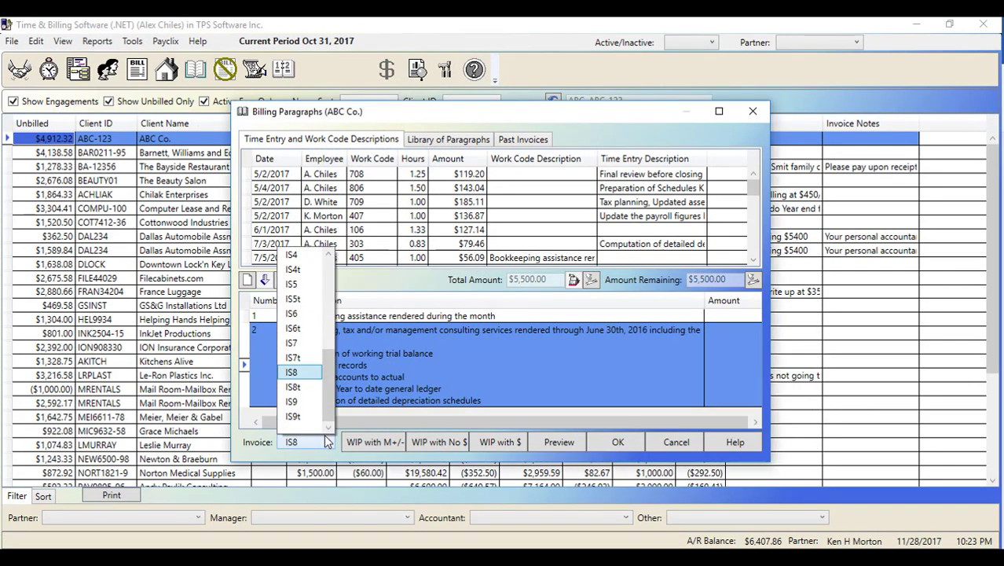
scroll("up", 3)
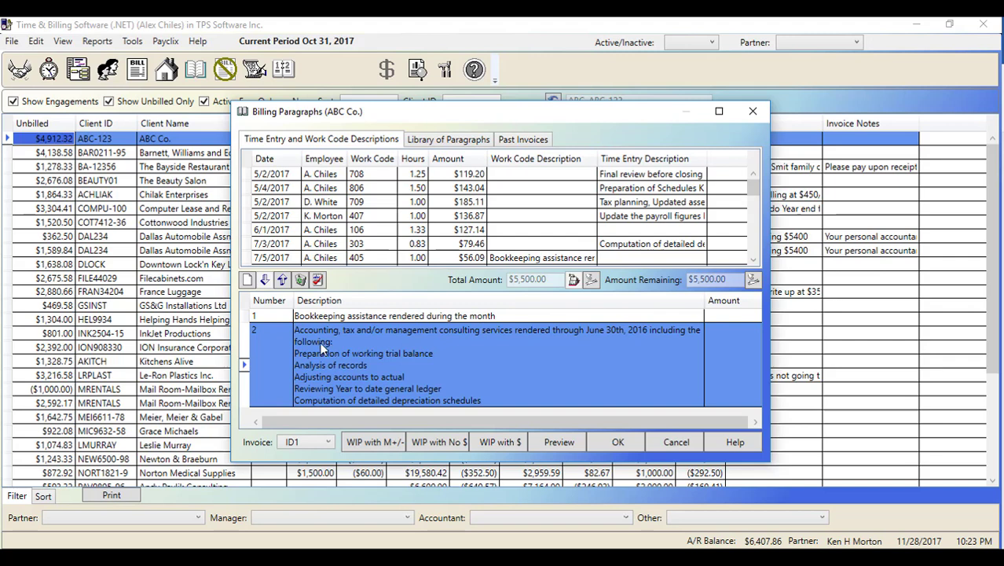
left_click(300, 280)
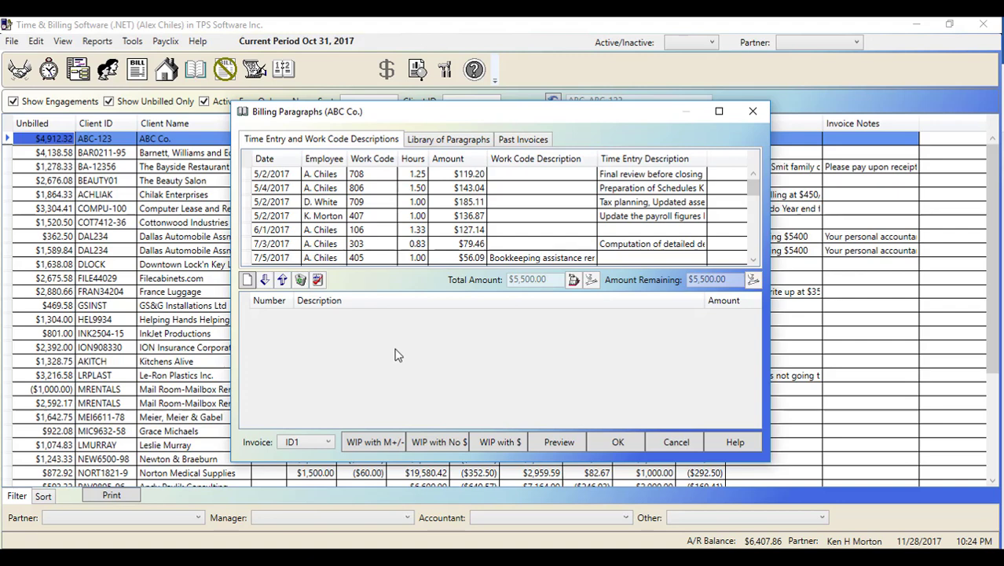
mouse_move(399, 358)
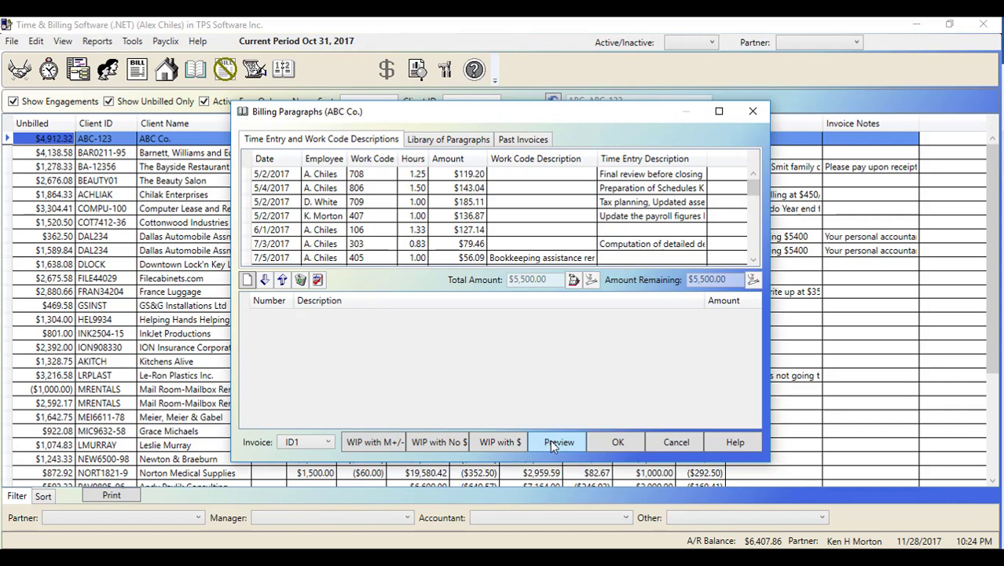
- Preview ABC Co.'s bill as an itemized ID1 detail invoice in Word
left_click(557, 442)
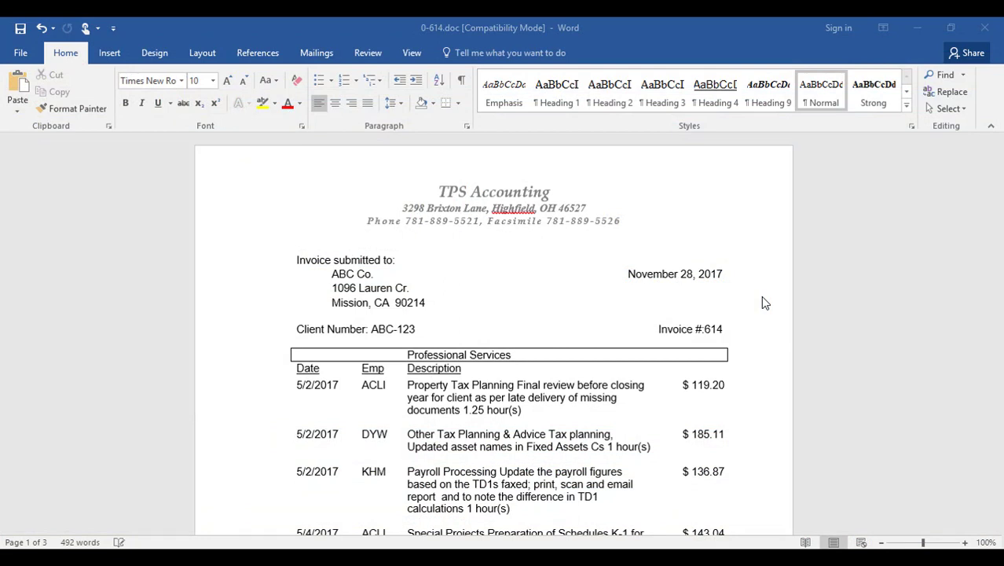
mouse_move(466, 406)
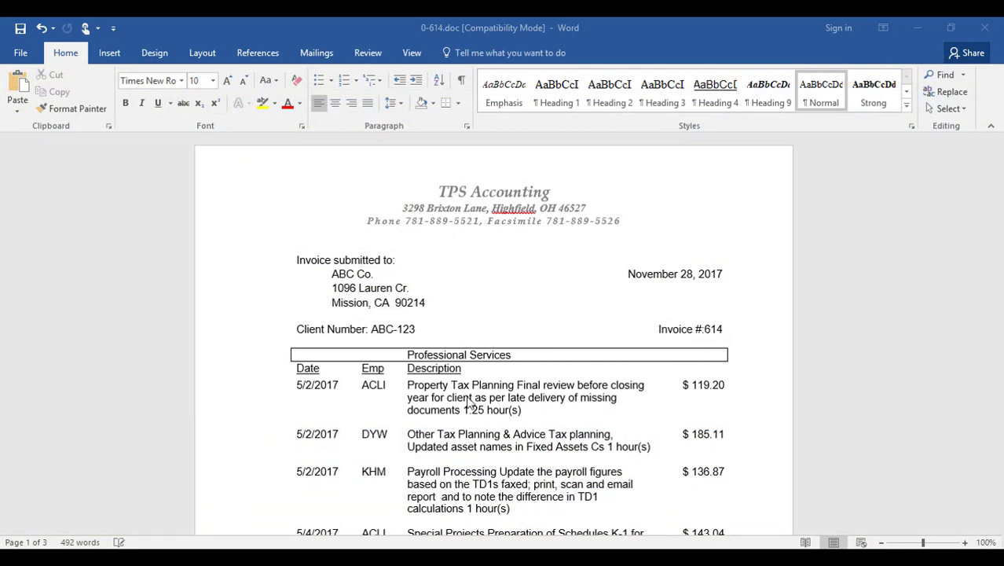
mouse_move(446, 387)
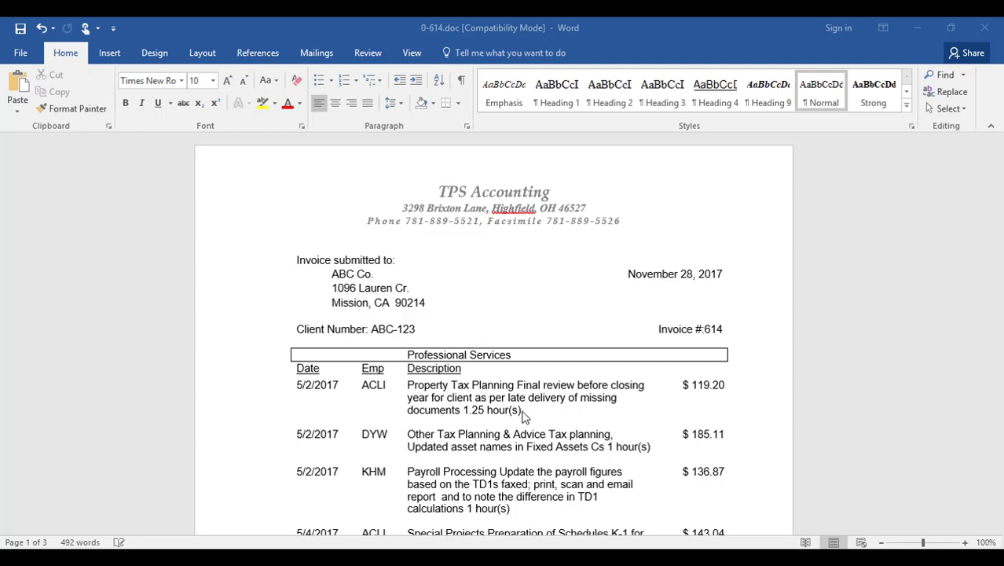
mouse_move(530, 424)
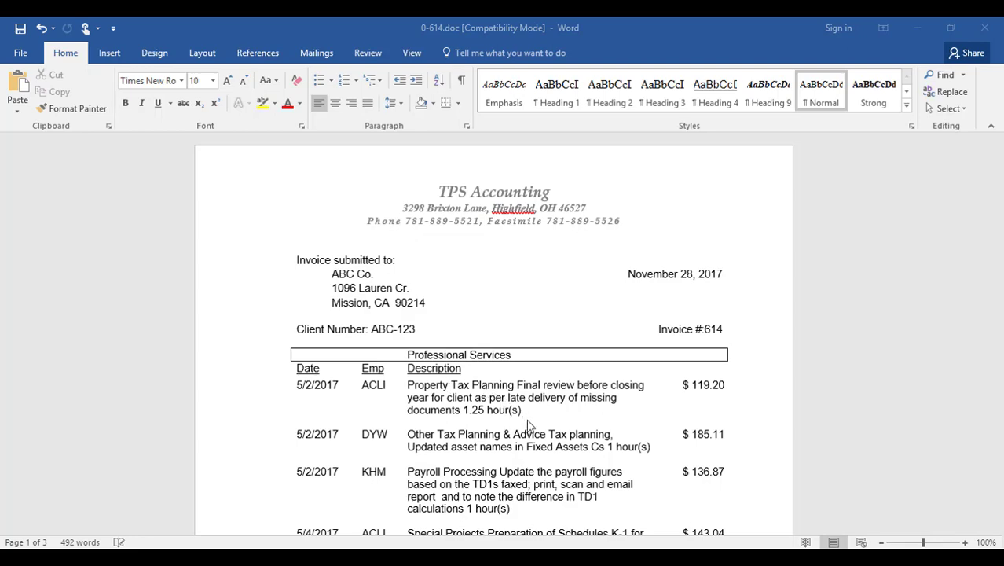
- Scroll the Word detail invoice down to its $5,410.00 subtotal of charges
scroll("down", 3)
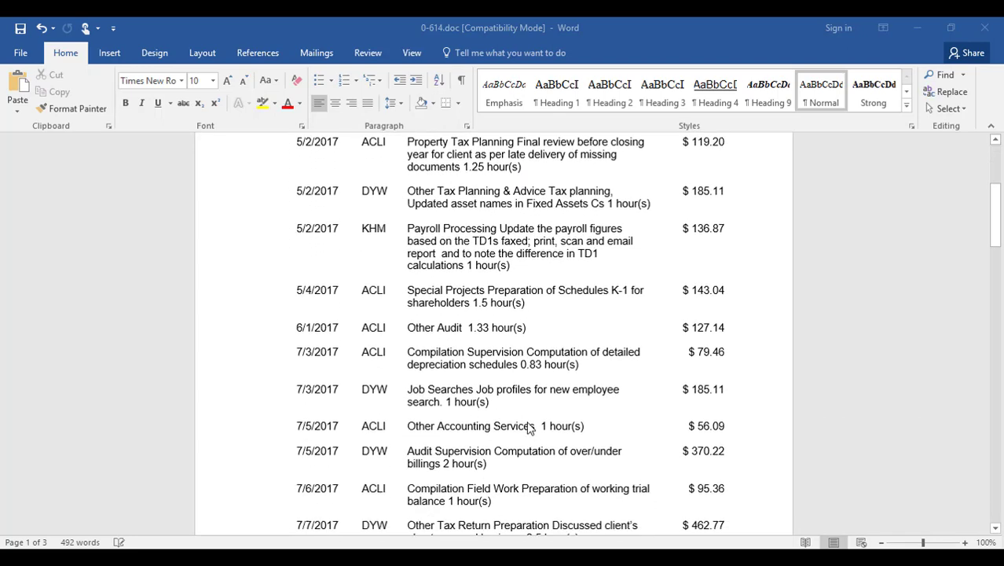
scroll("down", 3)
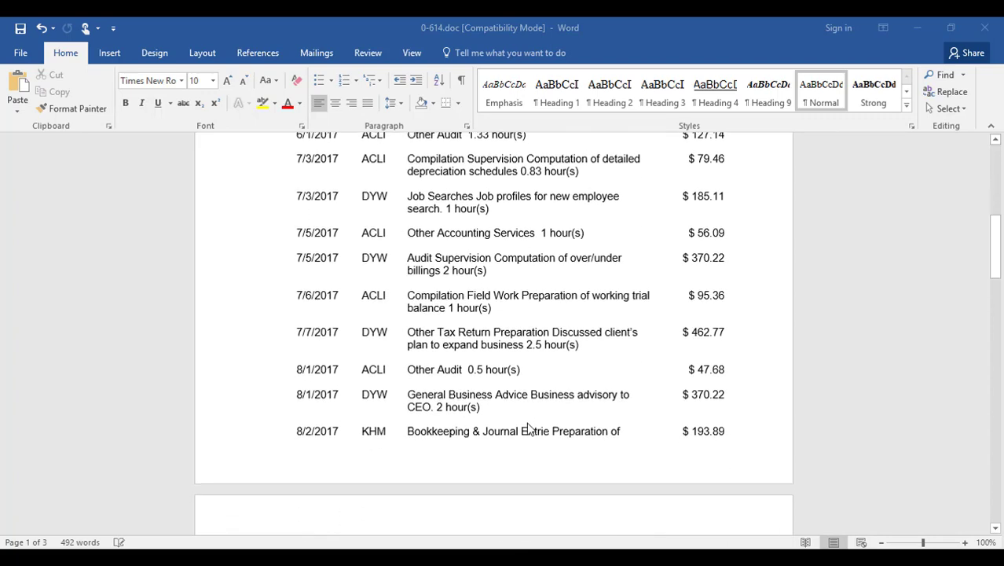
scroll("down", 3)
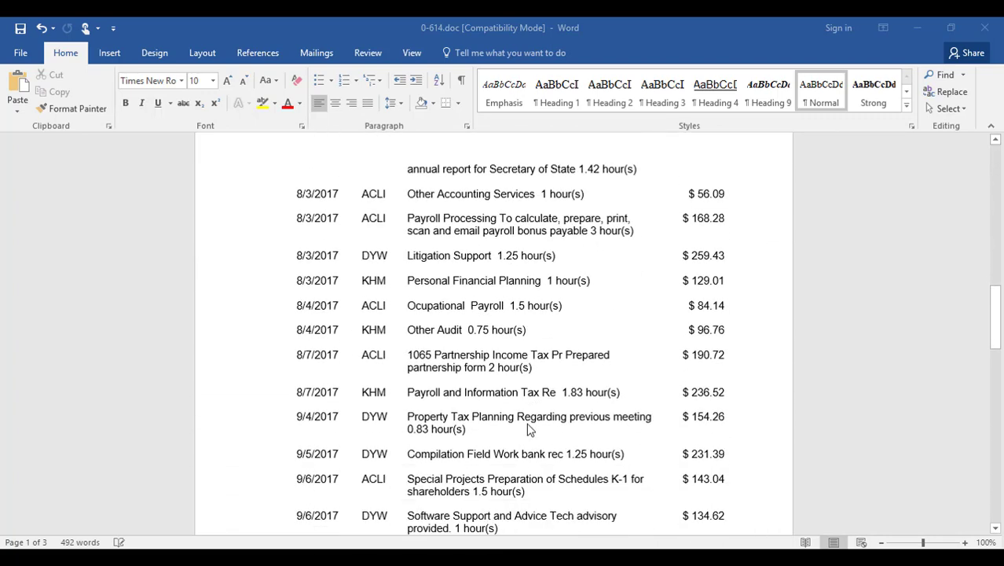
scroll("down", 3)
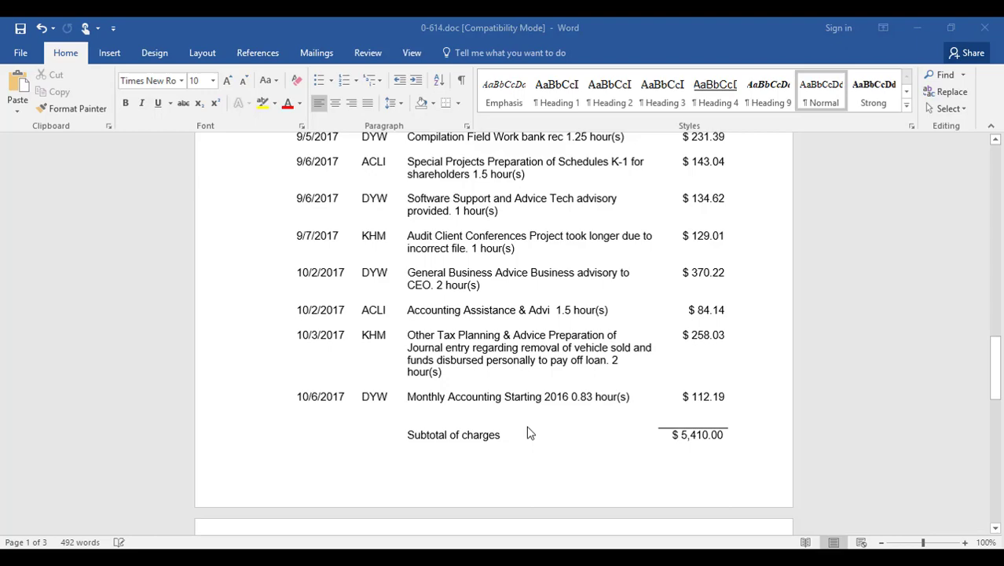
scroll("down", 3)
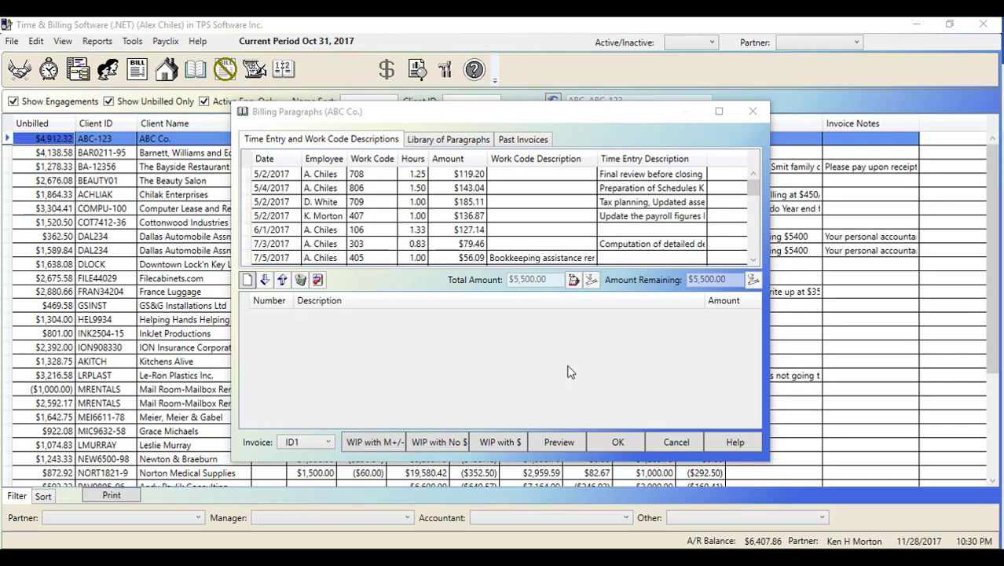
- Save and close ABC Co.'s bill from the Billing Paragraphs window
left_click(676, 441)
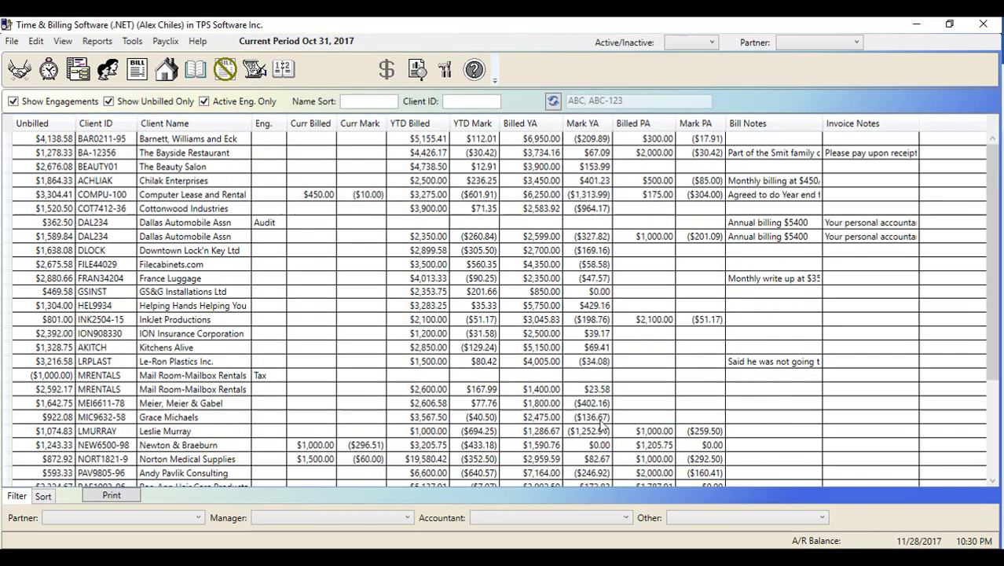
mouse_move(587, 405)
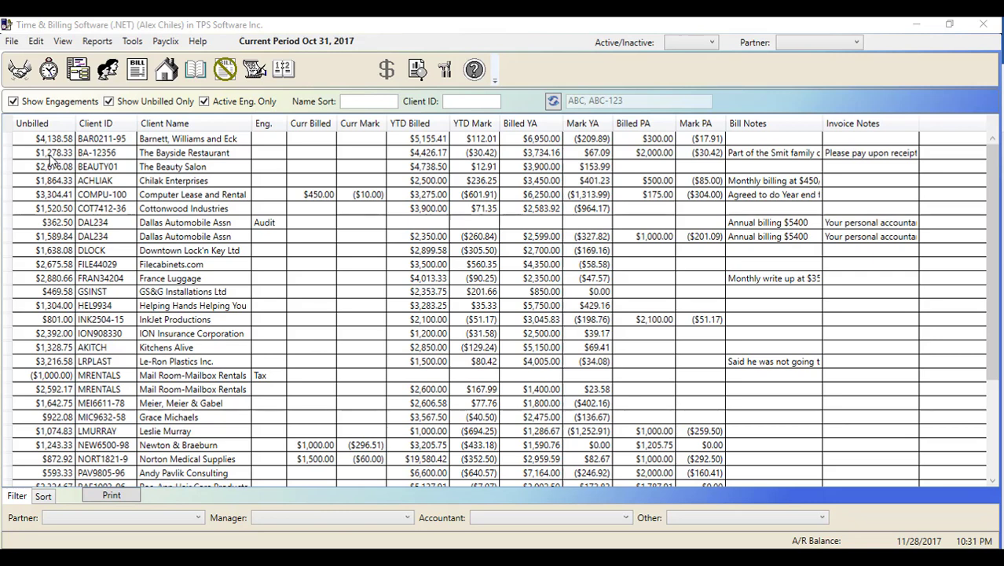
- Start a quick bill for The Bayside Restaurant with a $1,500.00 final bill amount
right_click(48, 153)
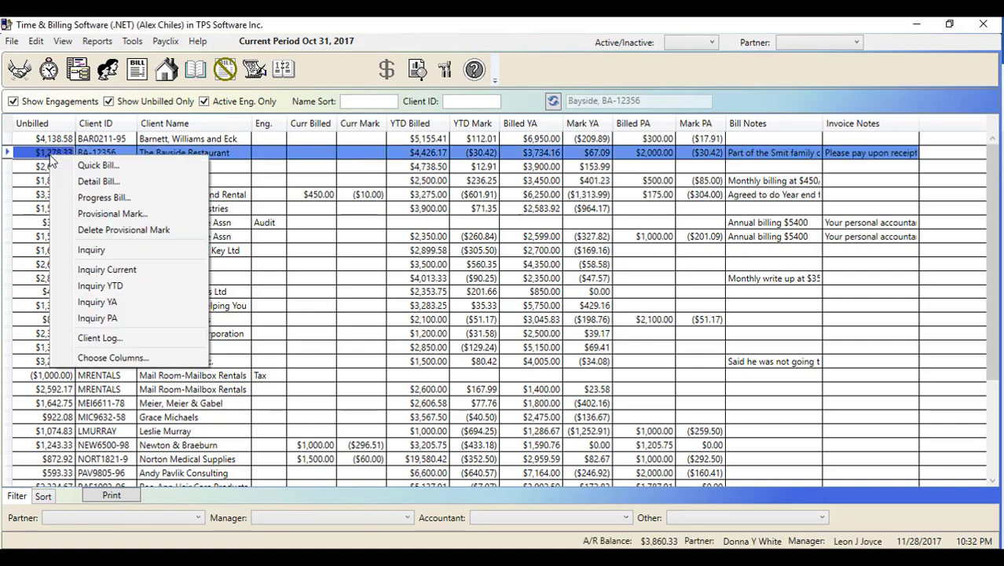
left_click(98, 165)
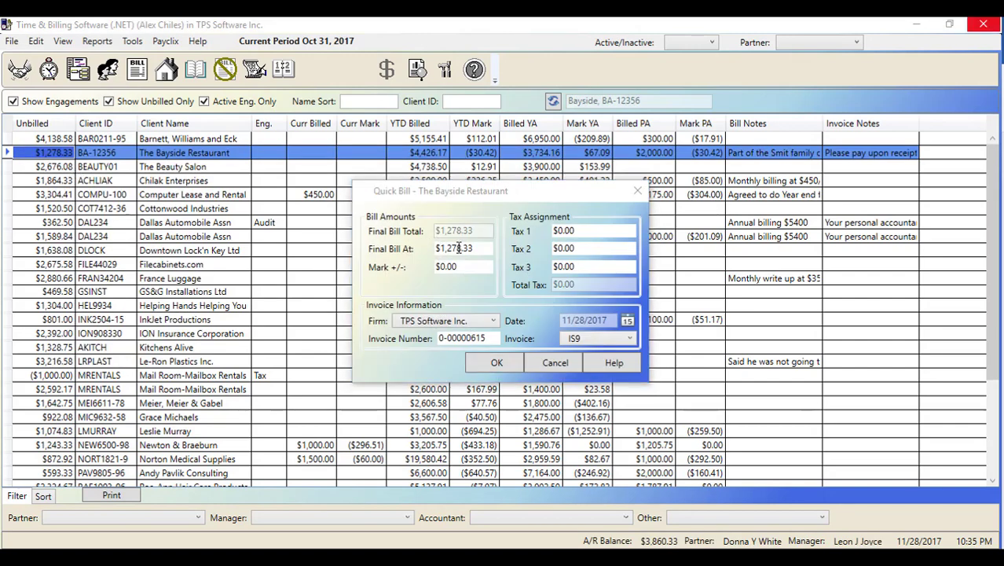
type("1500")
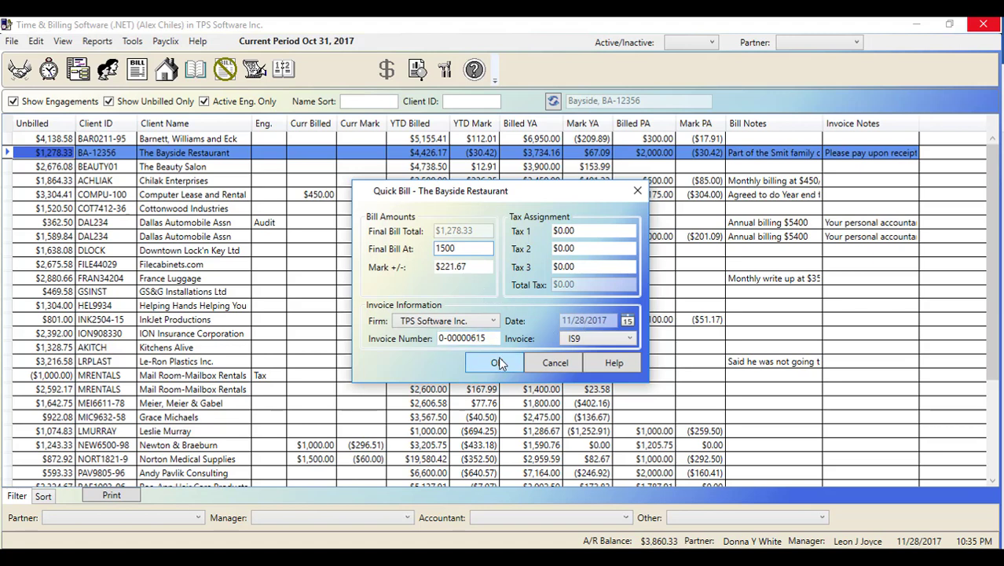
left_click(494, 361)
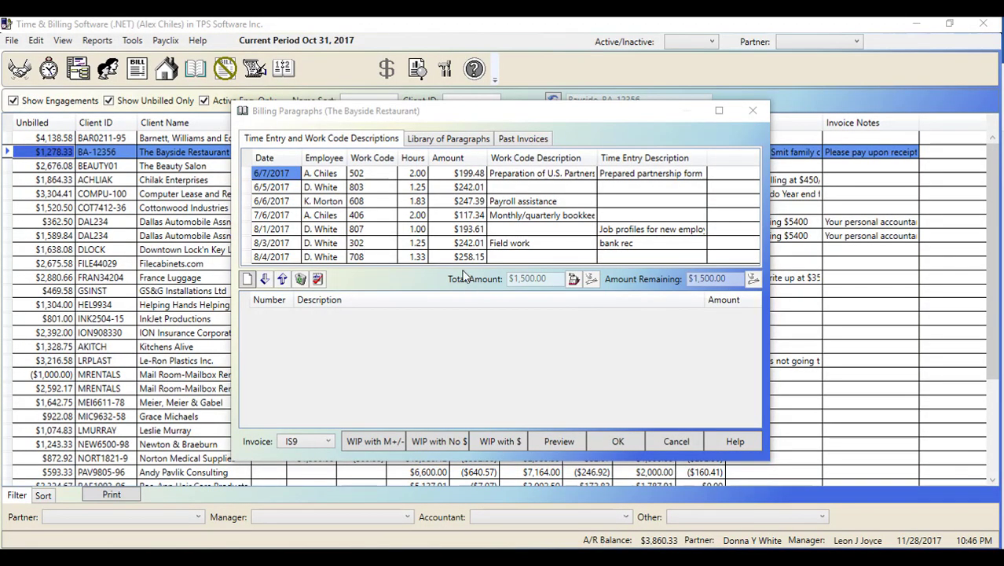
- Add Field work $500, bookkeeping $300 and Payroll assistance $700 paragraphs and save the bill as WIP with $
double_click(510, 242)
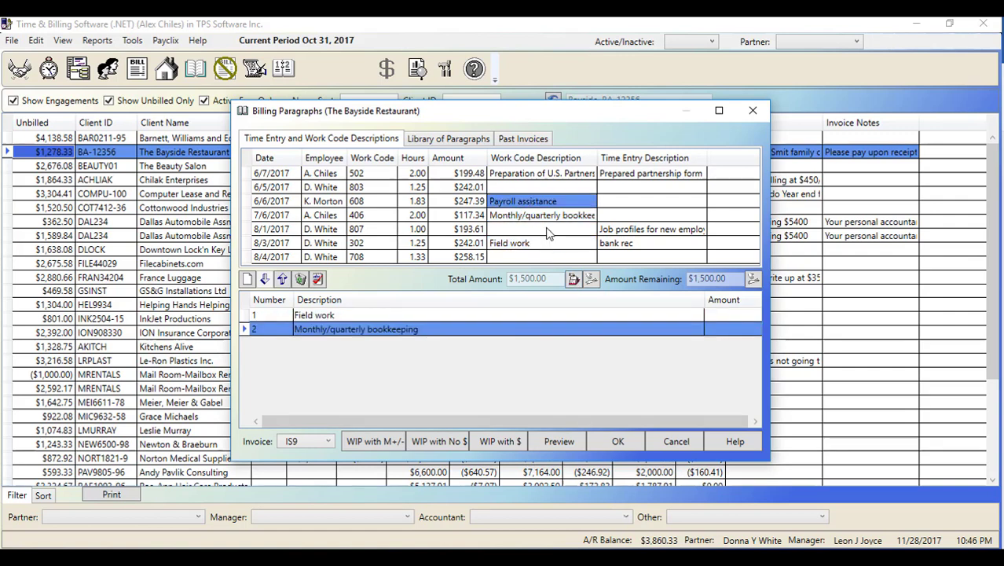
left_click(573, 279)
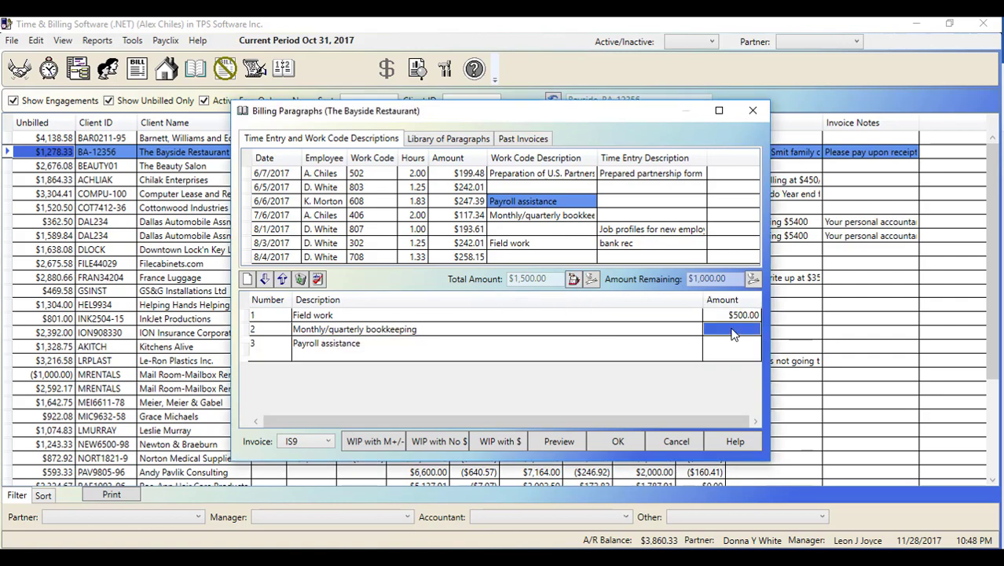
left_click(733, 330)
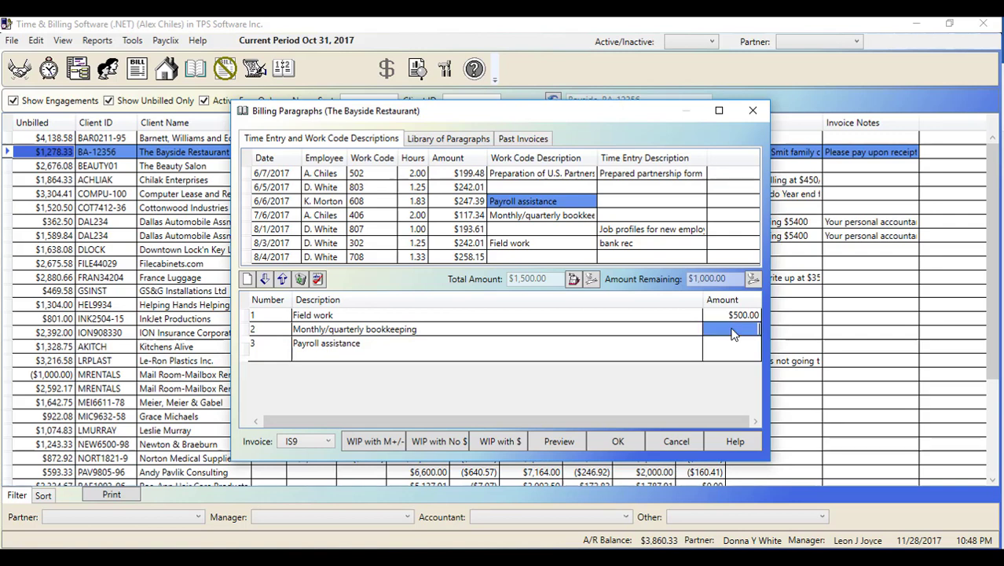
type("300.00")
left_click(733, 343)
type("700")
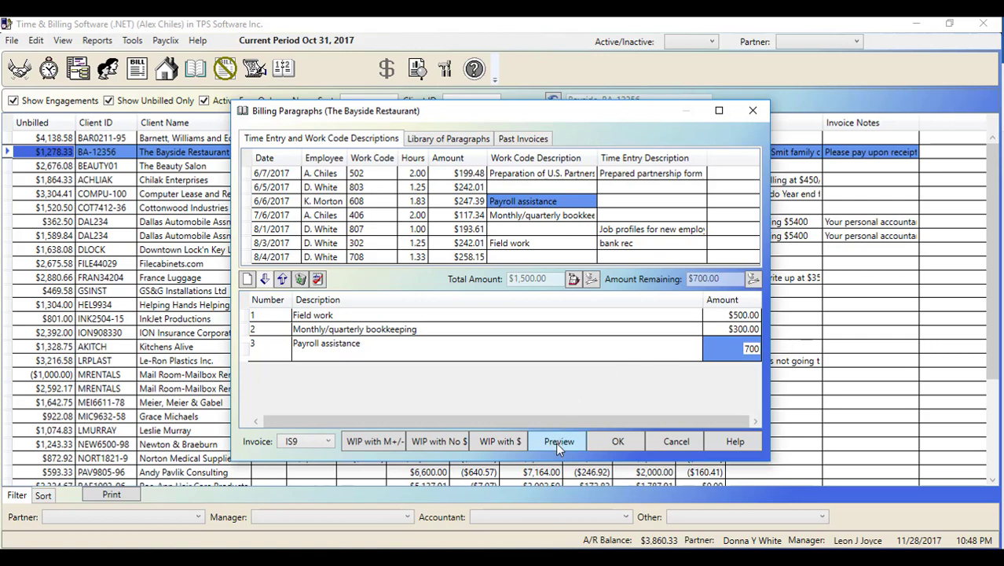
mouse_move(493, 447)
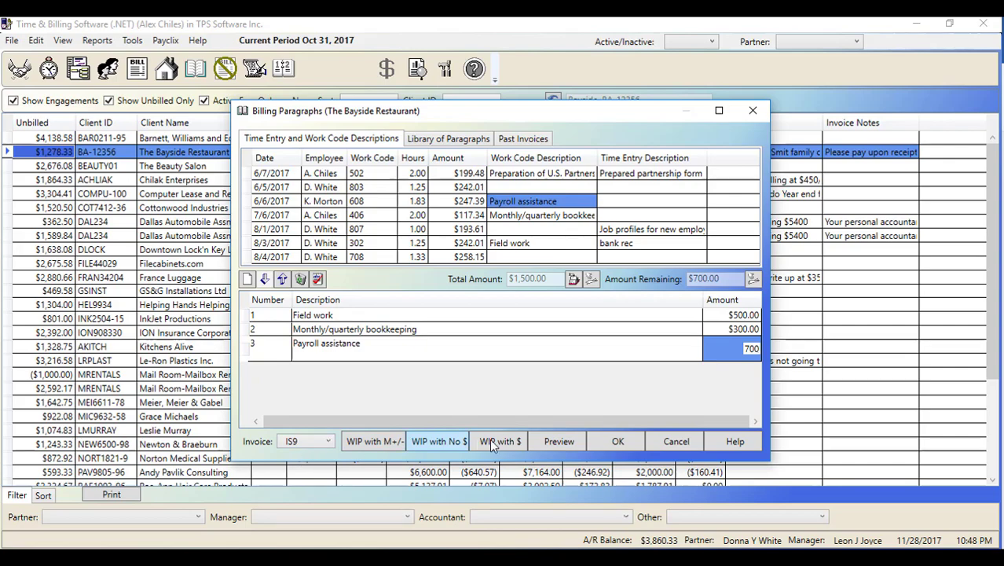
left_click(556, 440)
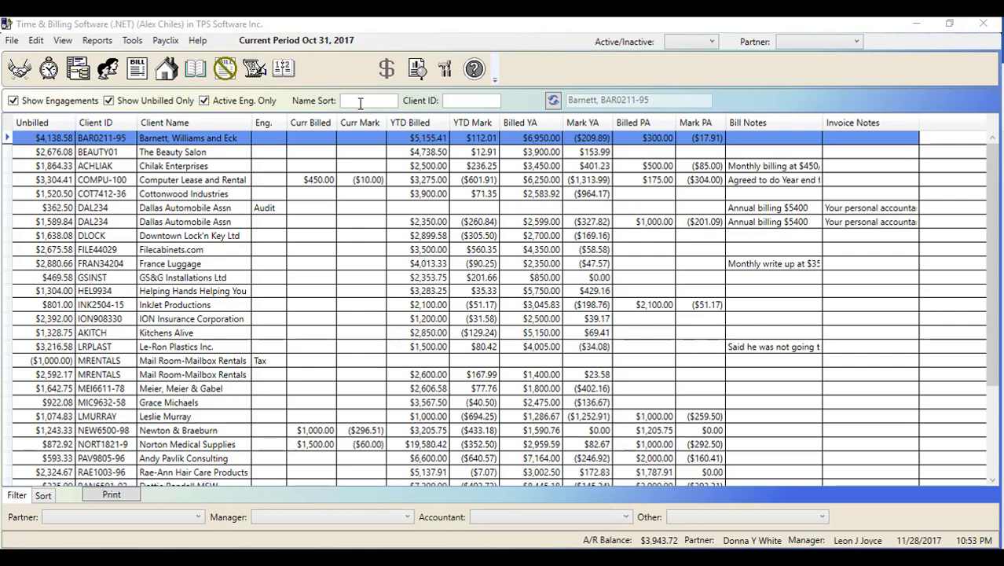
- Start a detail bill for The Beauty Salon and sort its unbilled entries by date, then work code
right_click(55, 151)
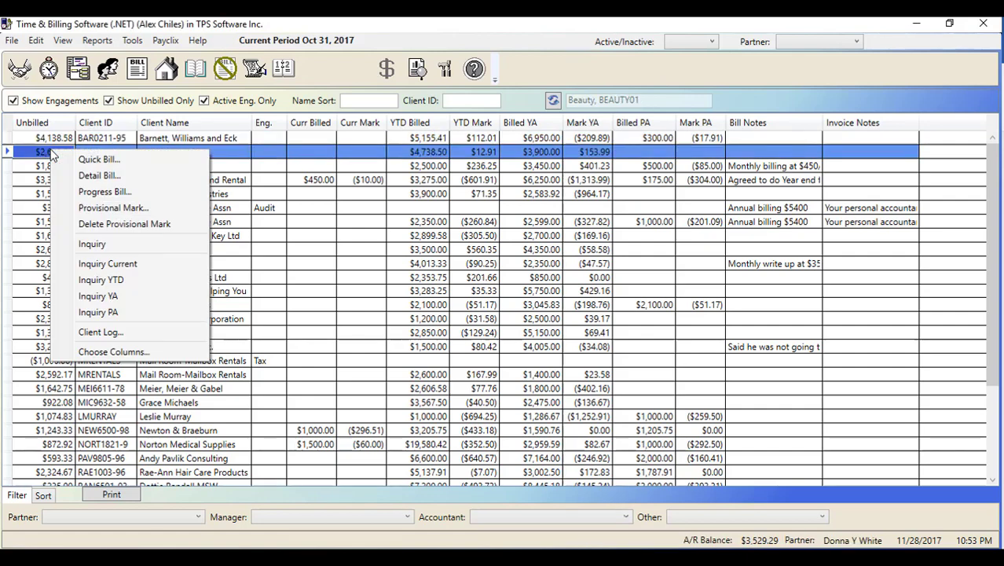
mouse_move(99, 176)
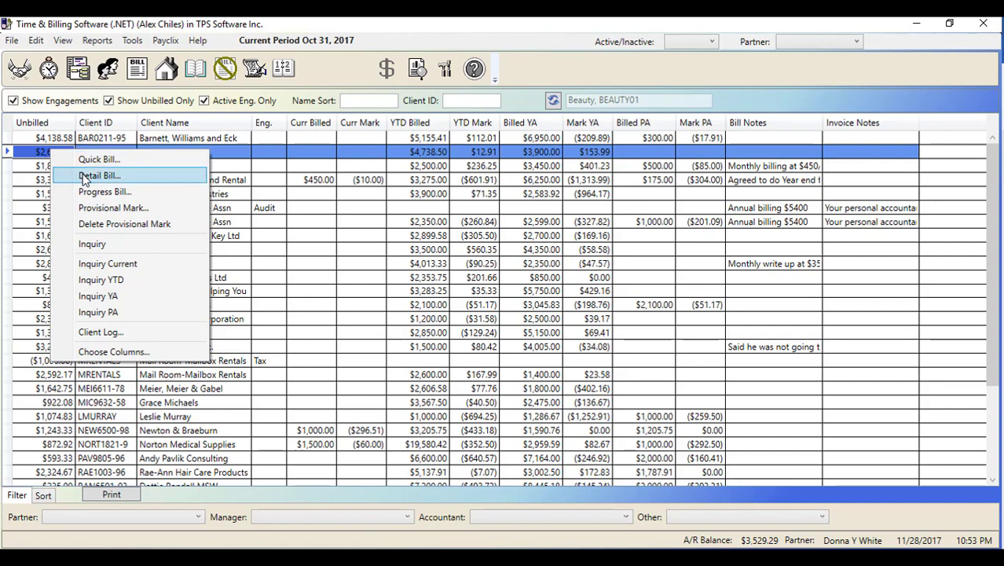
left_click(99, 176)
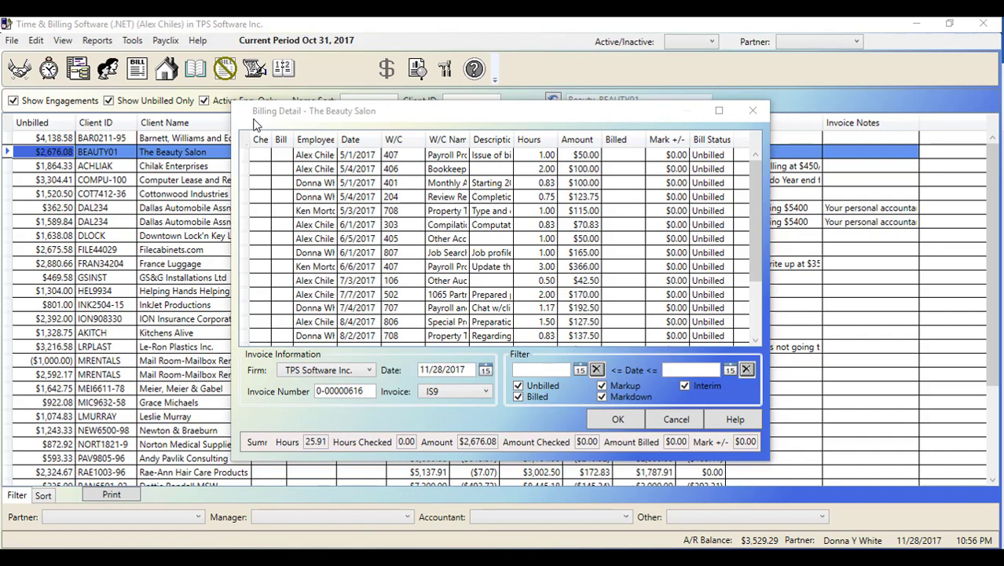
mouse_move(286, 138)
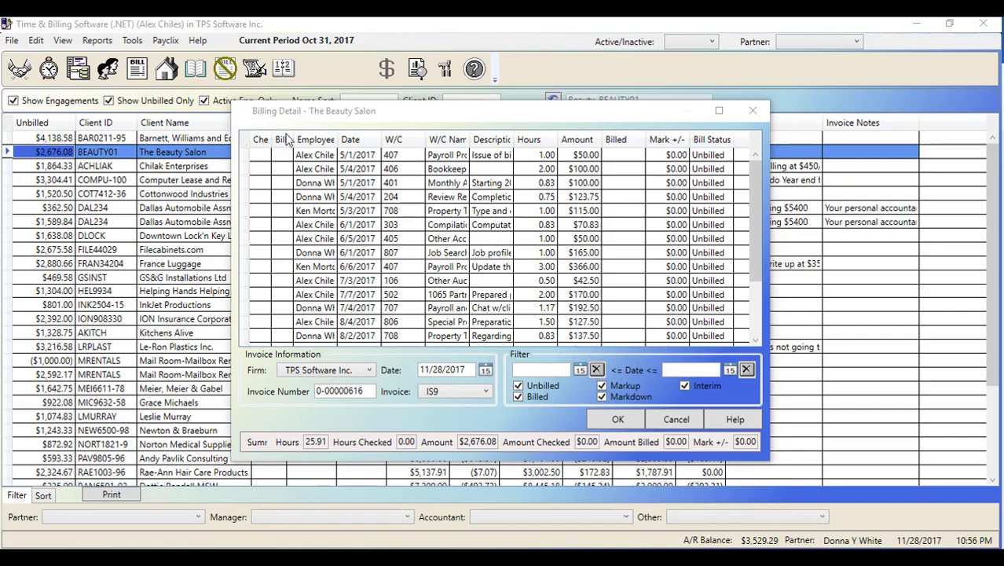
left_click(352, 138)
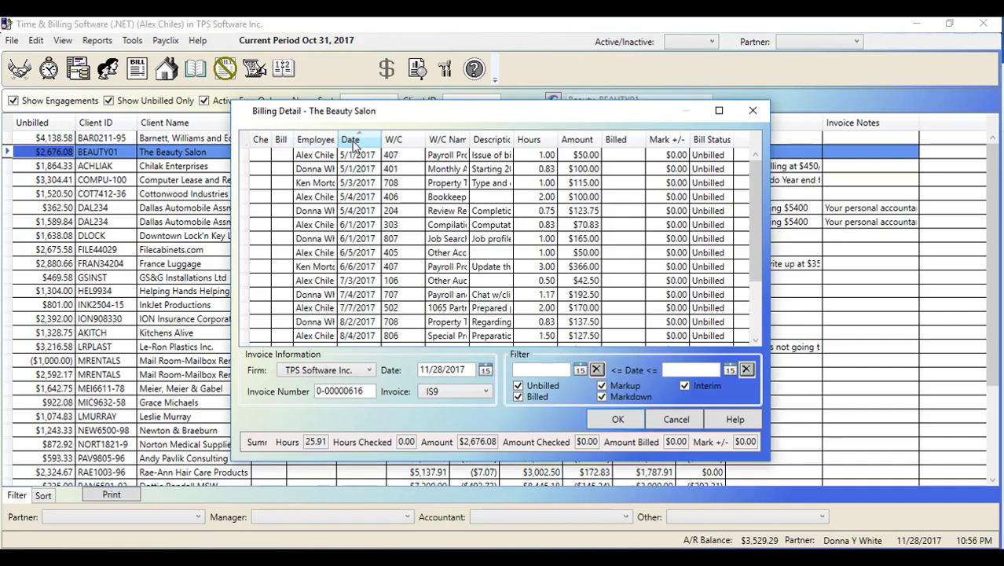
left_click(393, 139)
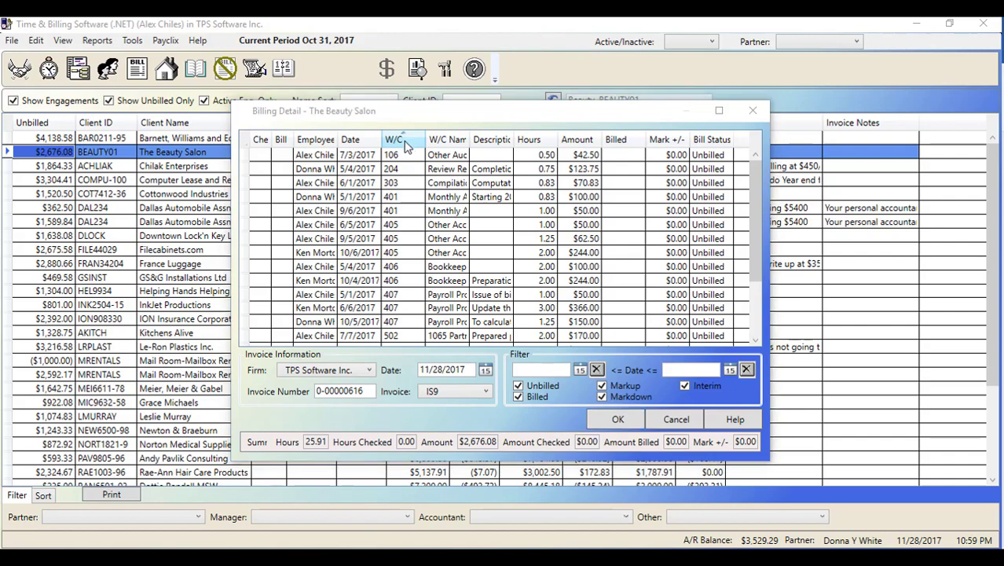
mouse_move(305, 207)
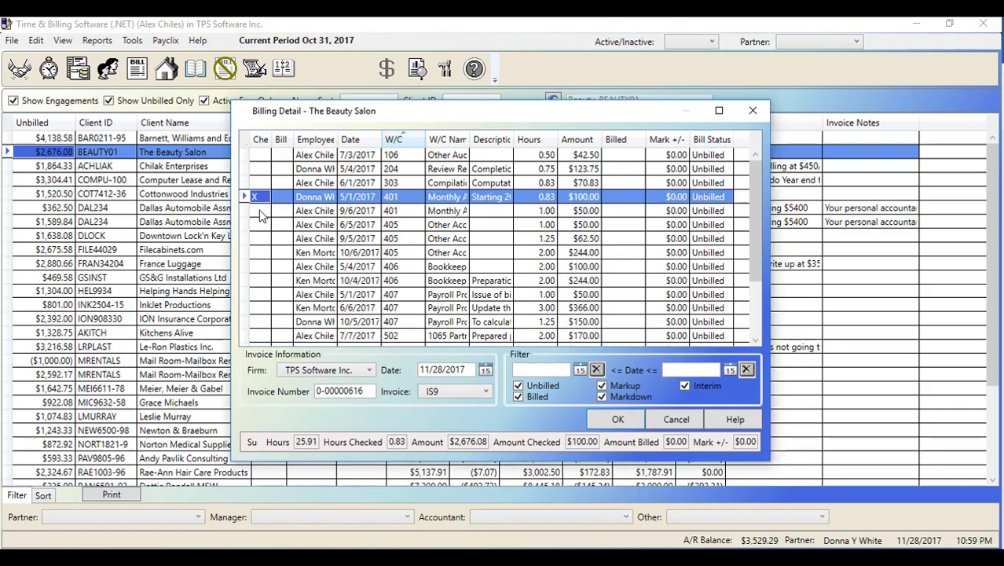
- Check the selected Beauty Salon entries for billing, totalling 16.50 hours and $1,609.00
left_click(259, 211)
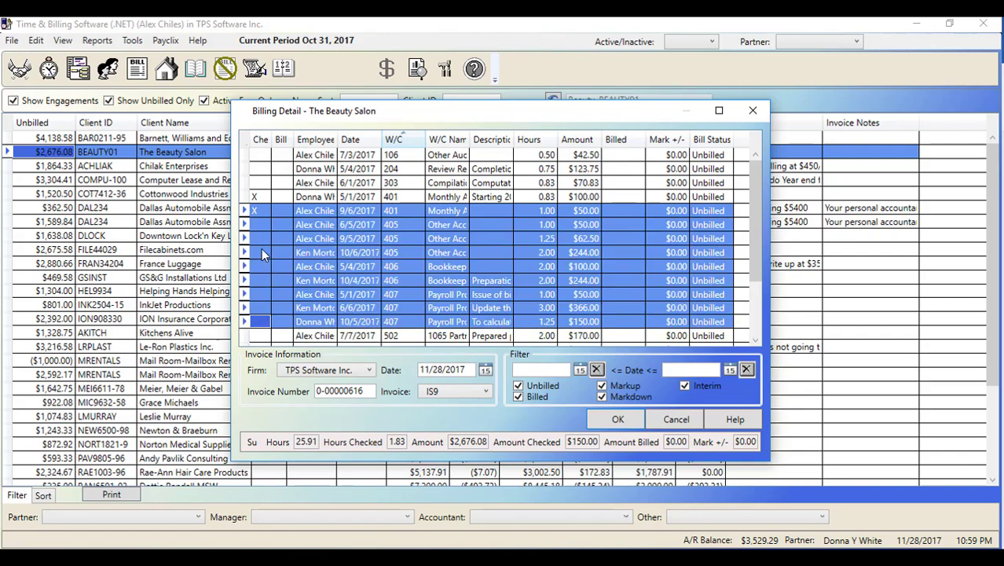
right_click(264, 226)
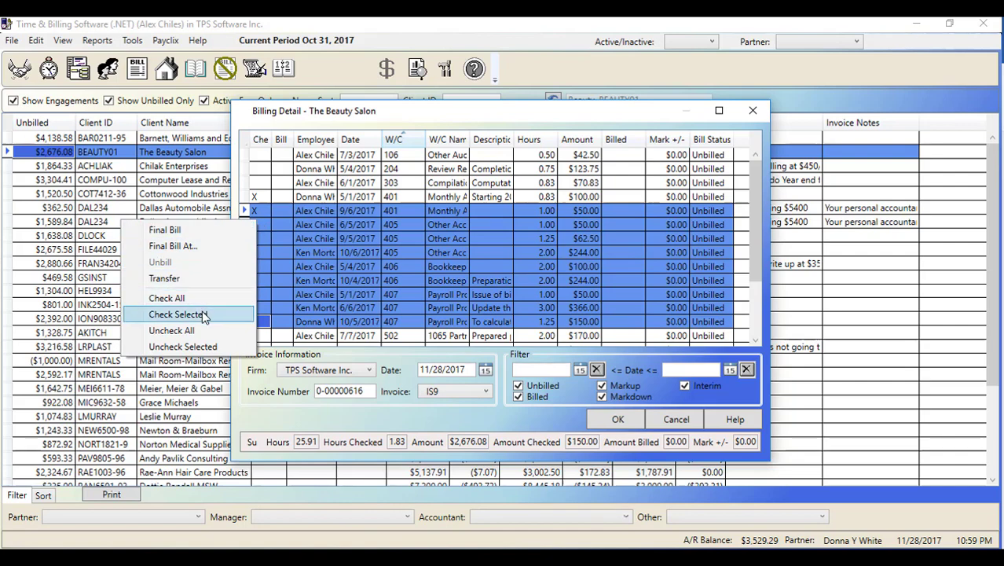
left_click(176, 314)
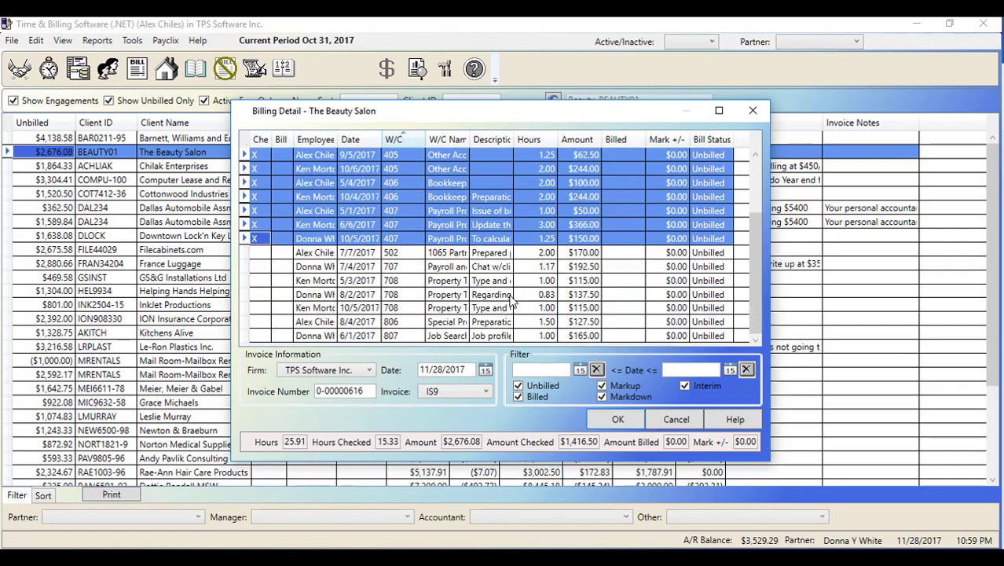
mouse_move(464, 309)
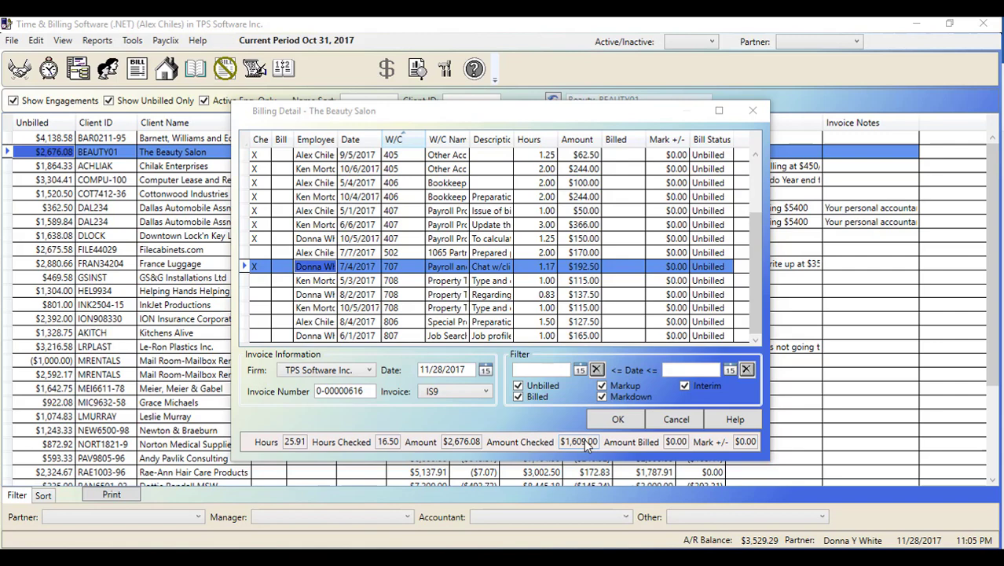
mouse_move(286, 270)
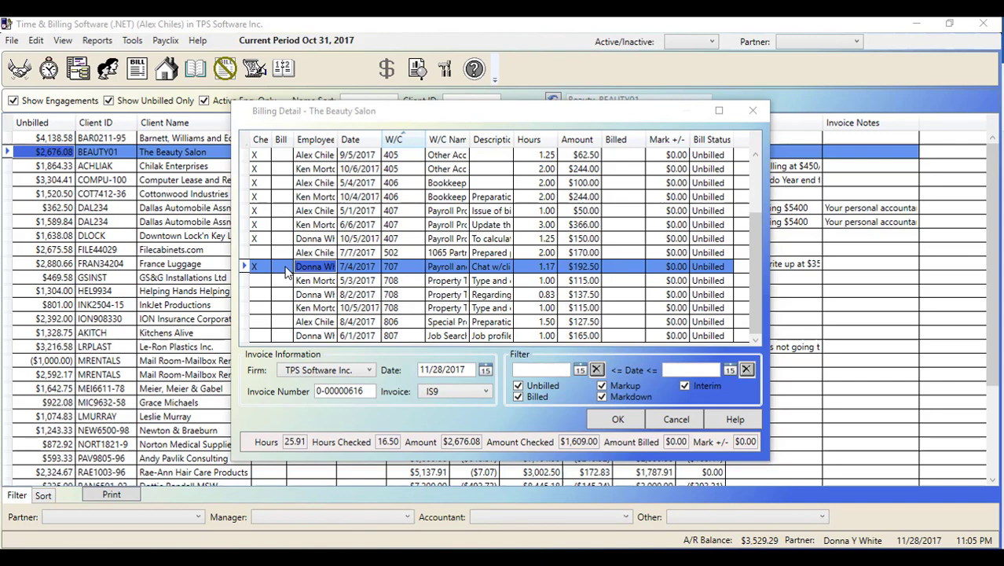
right_click(286, 270)
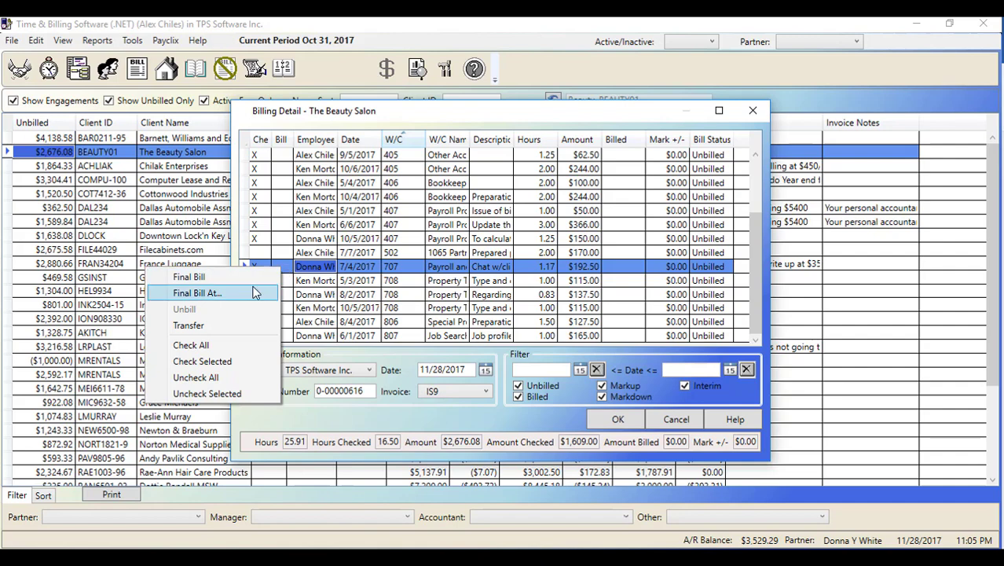
- Final-bill the checked work at $1,500 with a $109 markdown and accept zero tax
left_click(197, 292)
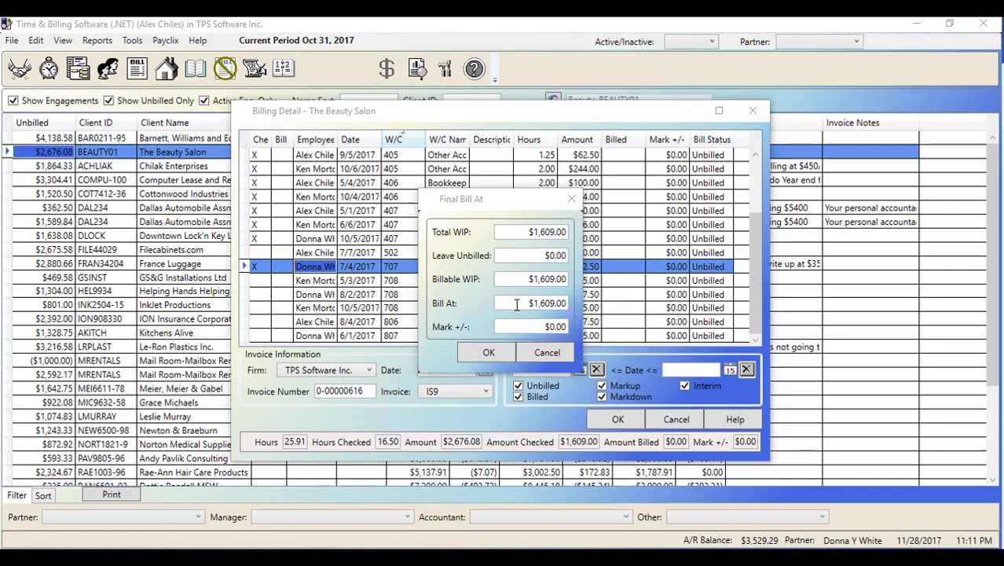
triple_click(531, 302)
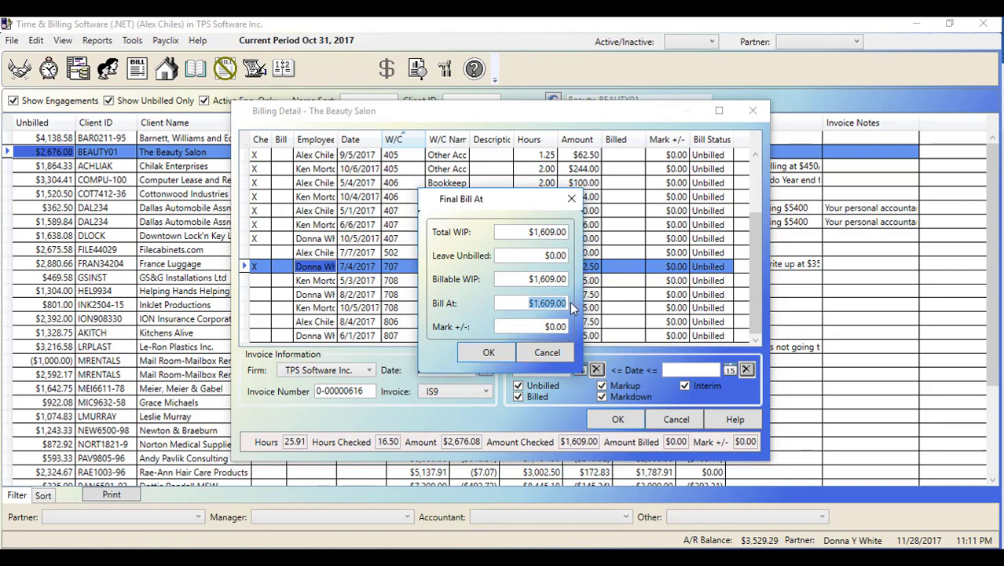
type("1500")
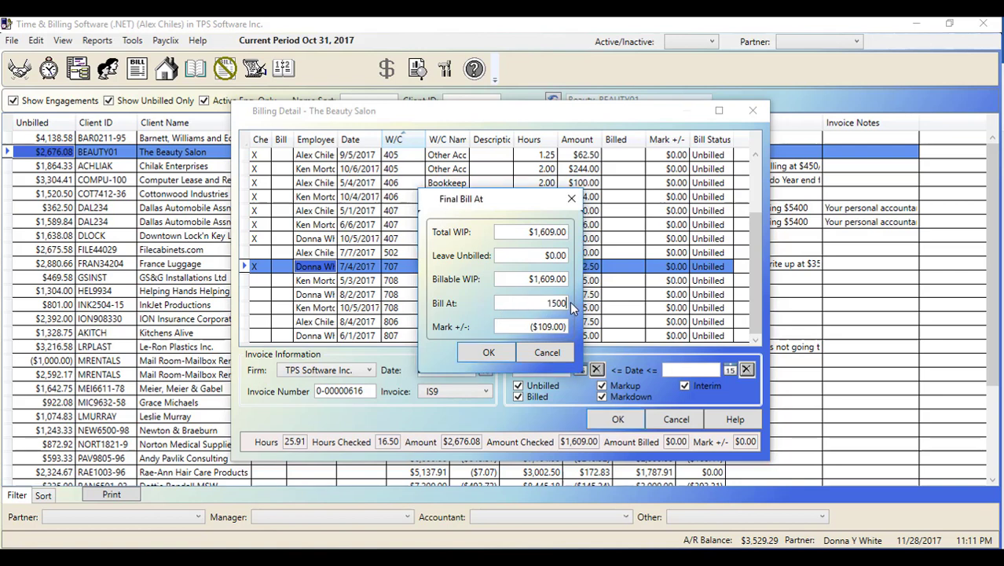
mouse_move(487, 352)
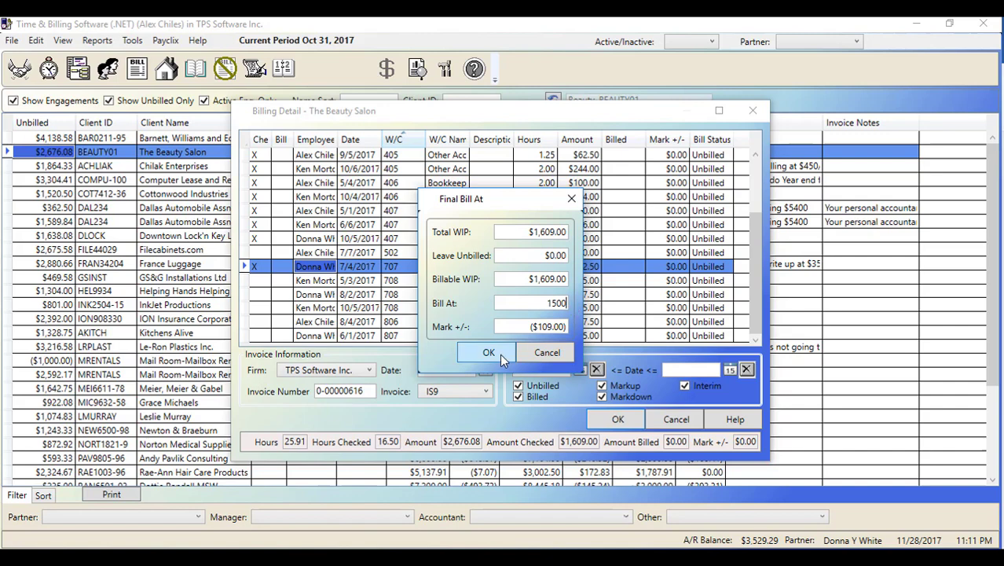
left_click(487, 352)
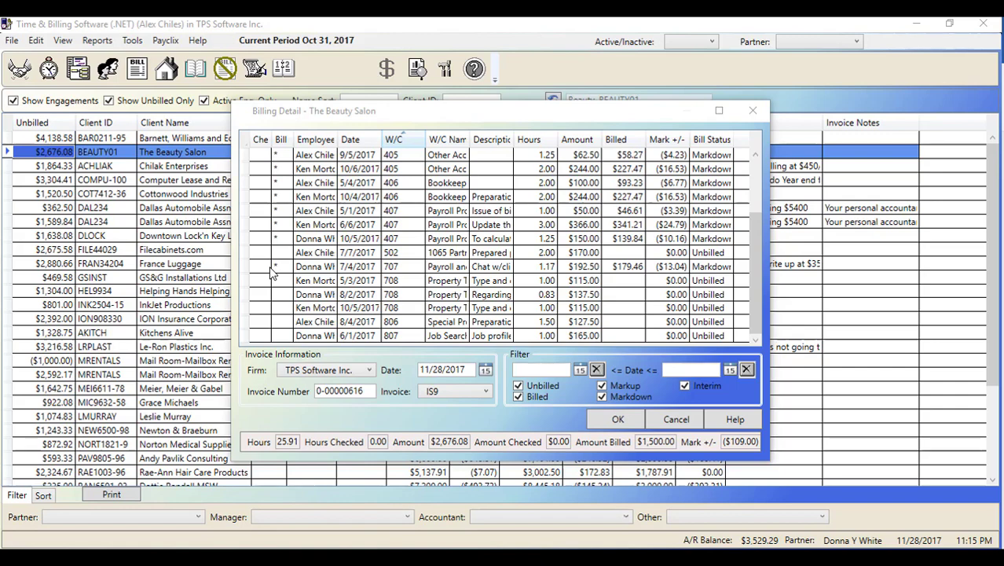
mouse_move(513, 423)
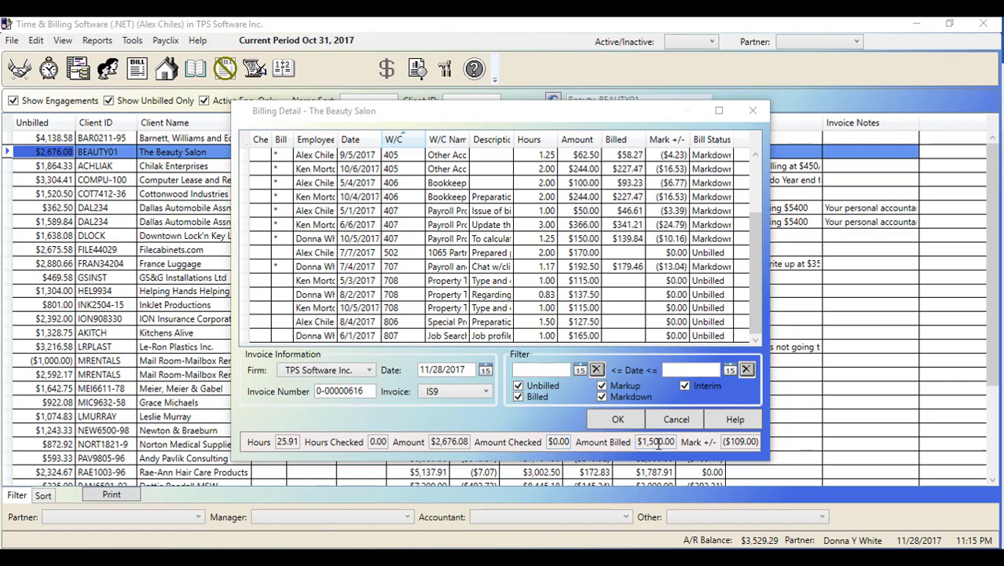
mouse_move(731, 442)
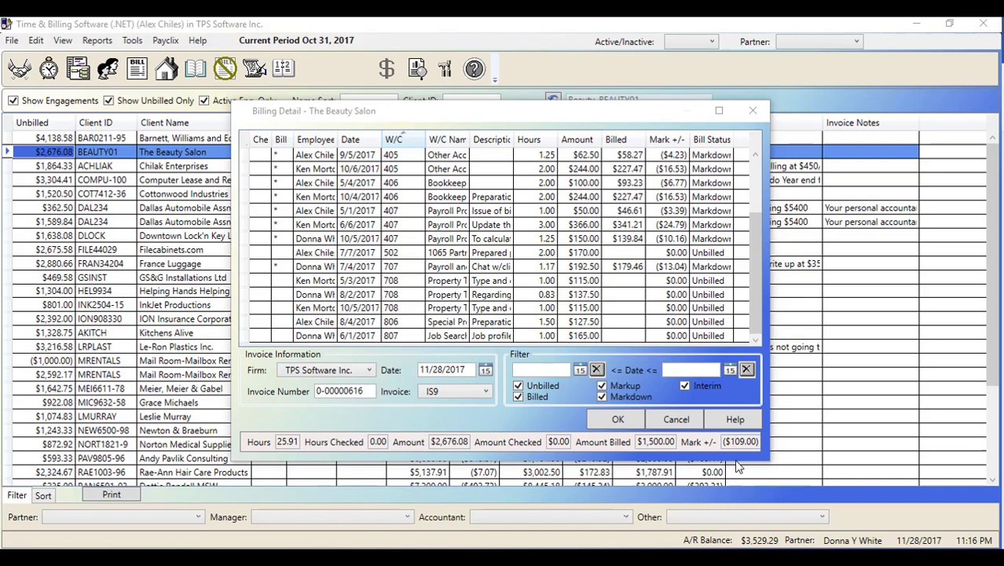
left_click(616, 418)
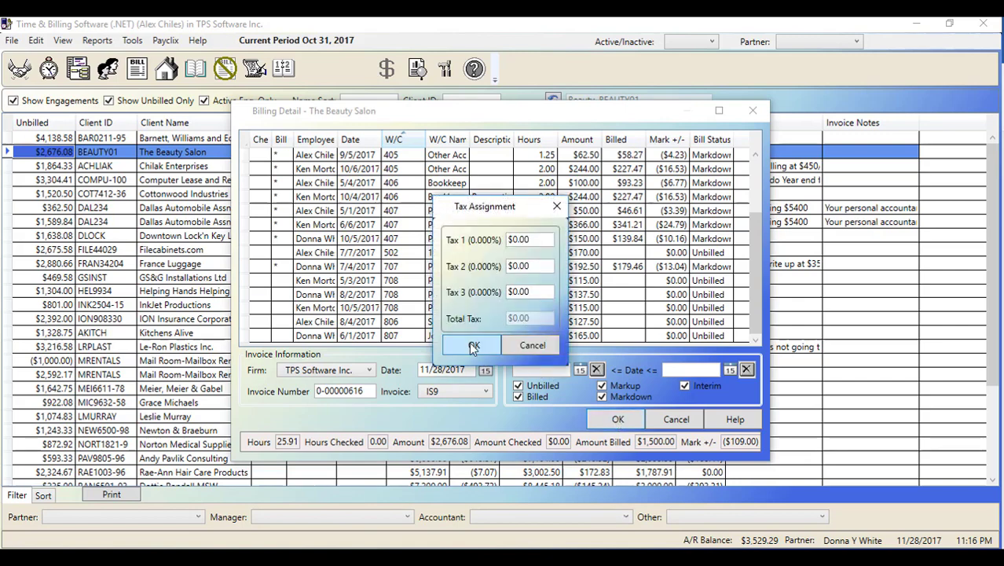
left_click(472, 346)
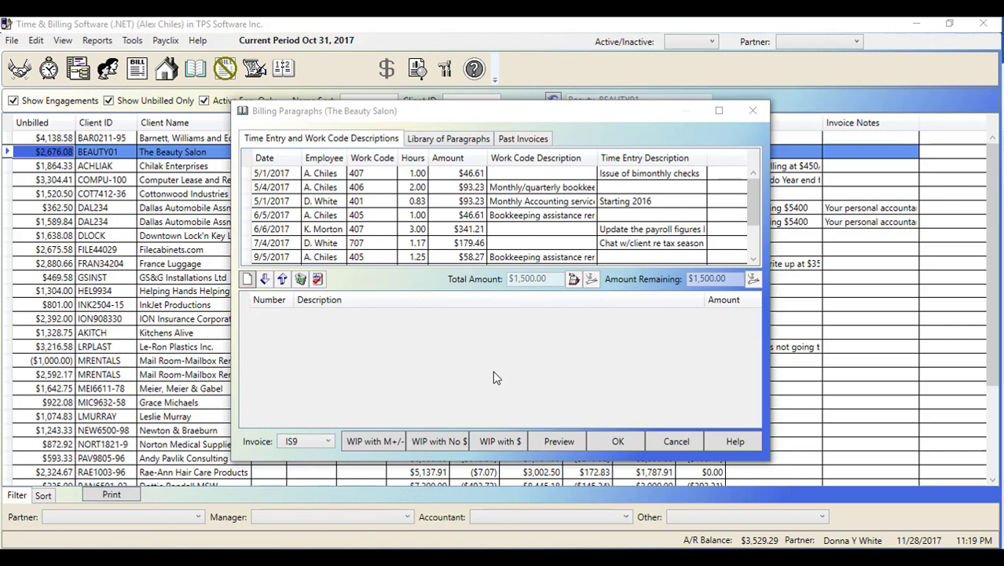
- Add the three past-invoice paragraphs to the $1,500 bill and save it
left_click(522, 138)
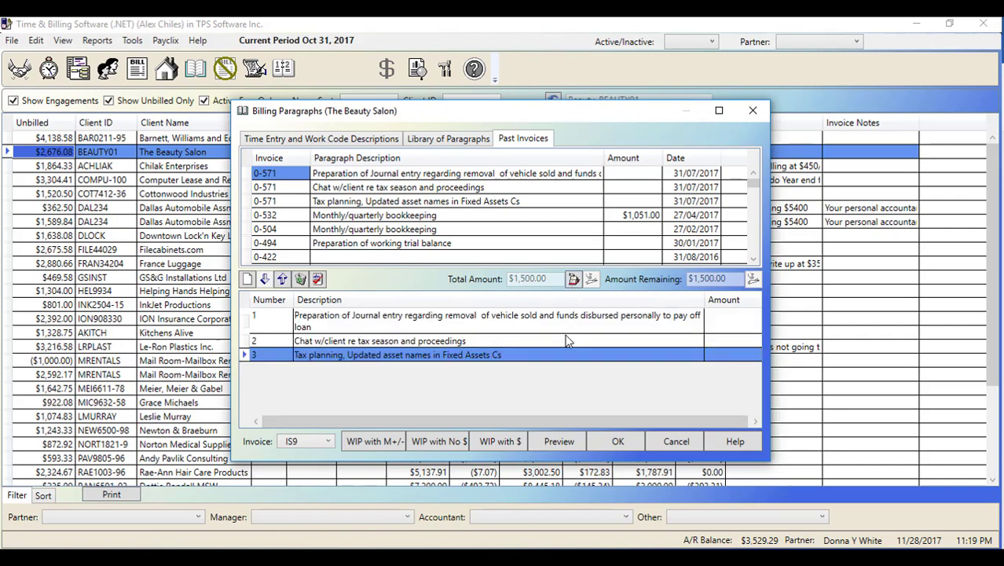
mouse_move(547, 342)
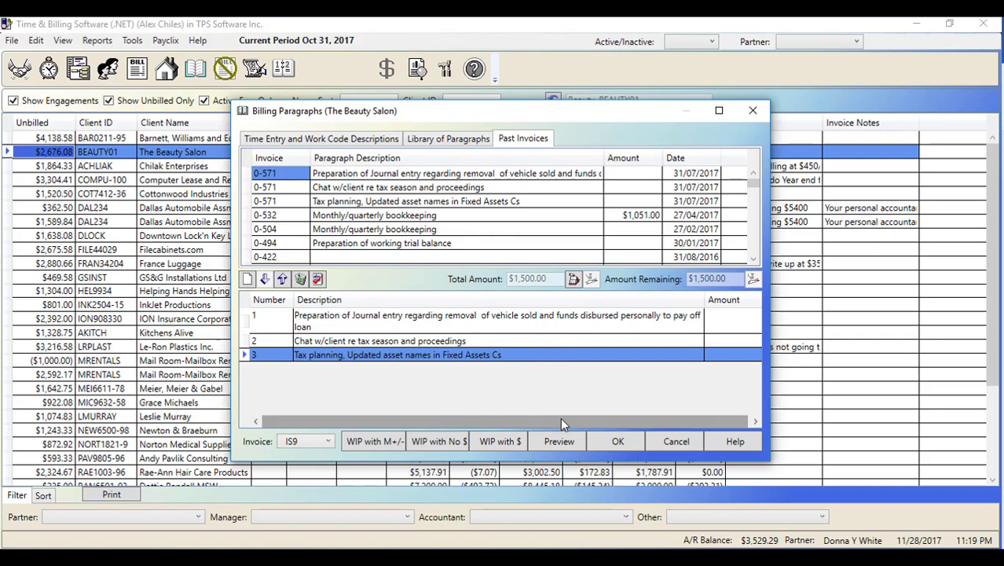
mouse_move(629, 408)
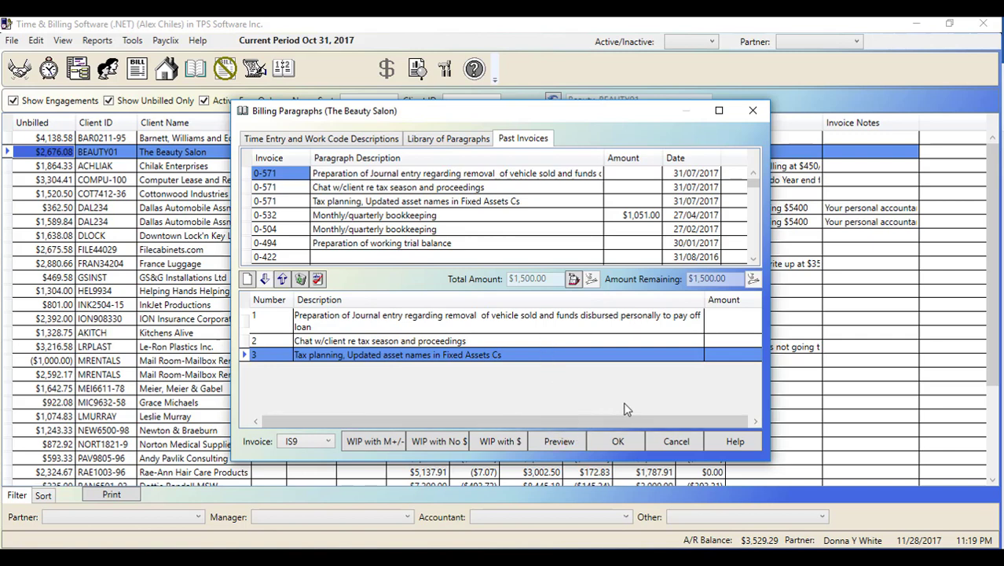
mouse_move(670, 406)
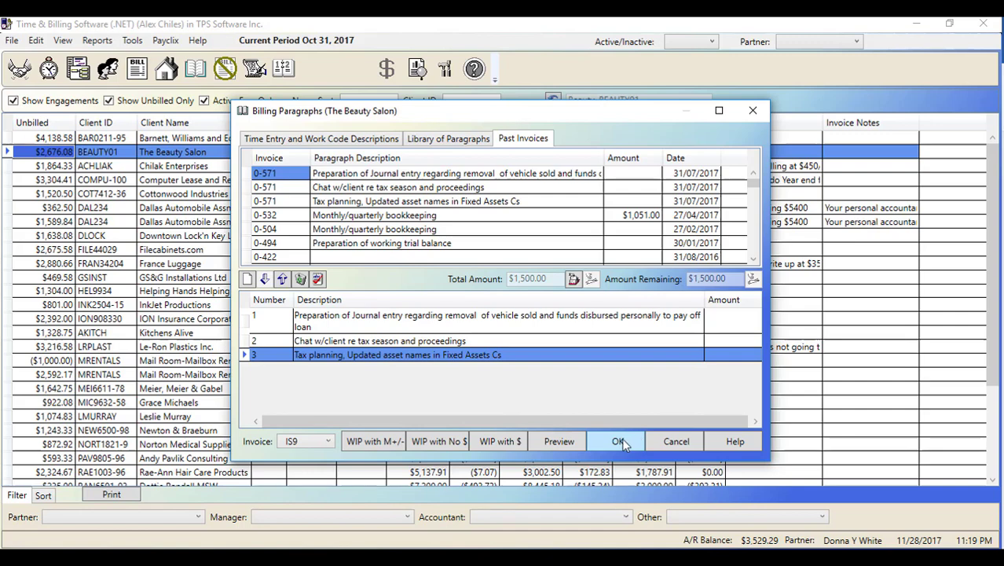
left_click(616, 440)
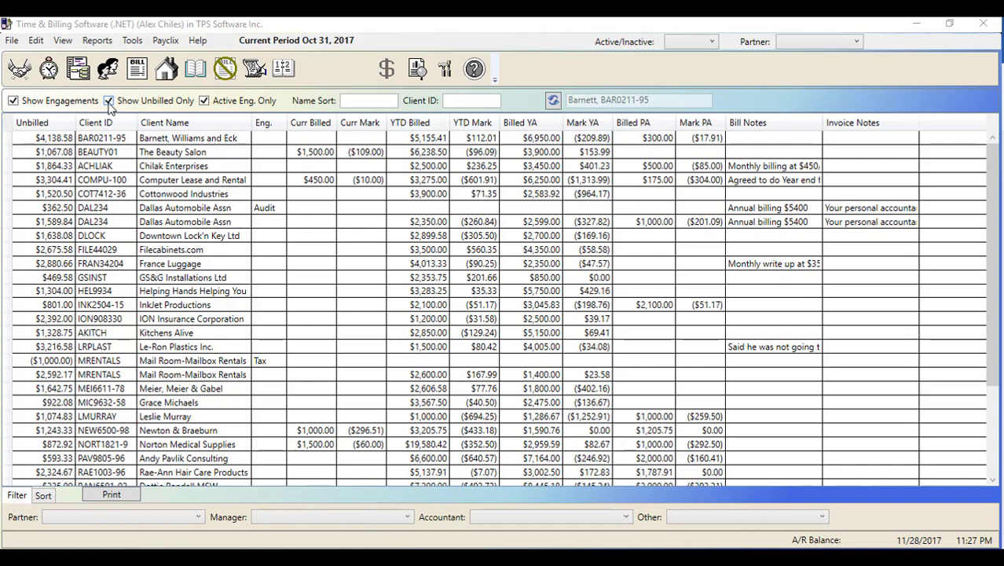
- List all clients and start a $500.00 progress bill for Cutting Edge Graphics
left_click(104, 100)
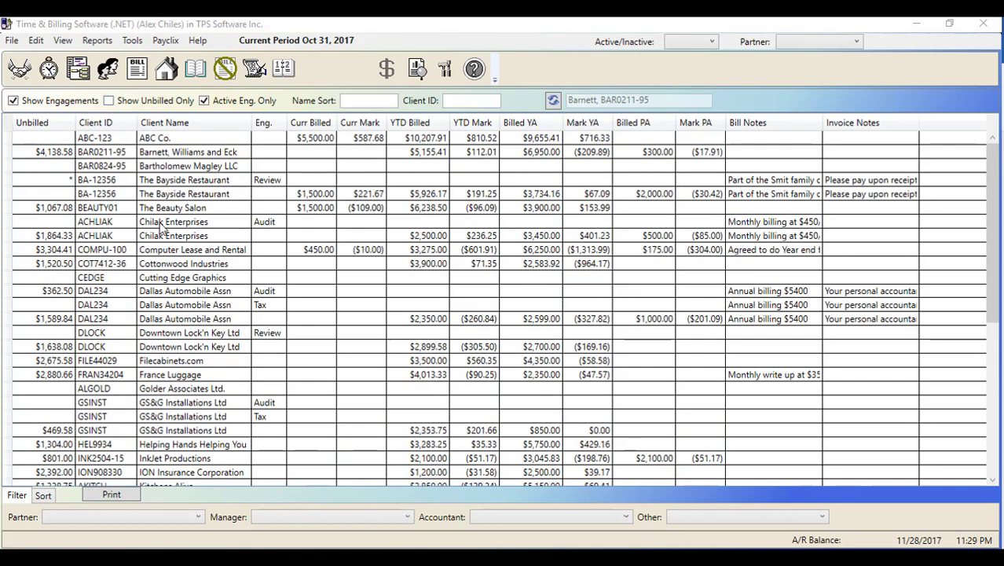
left_click(182, 277)
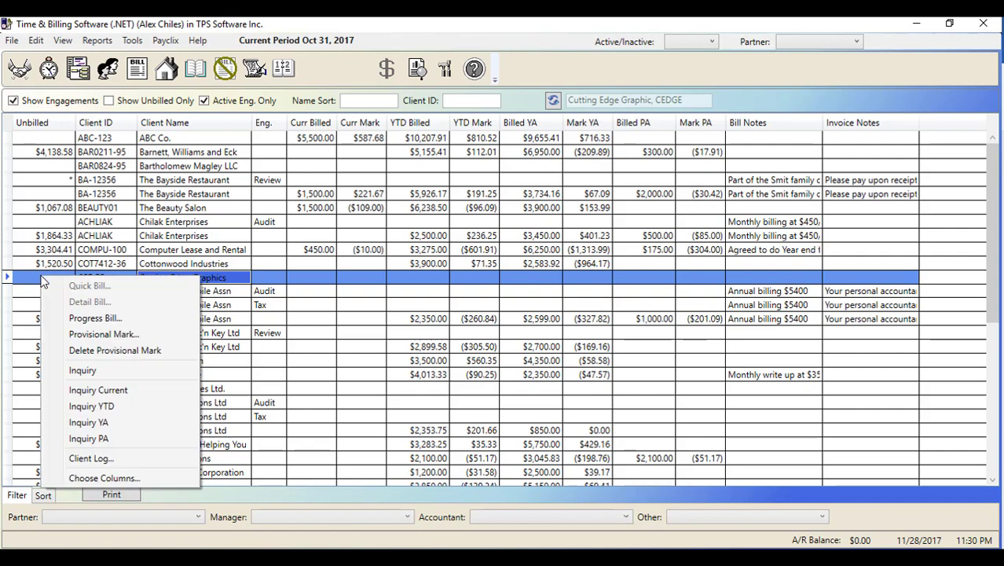
mouse_move(94, 318)
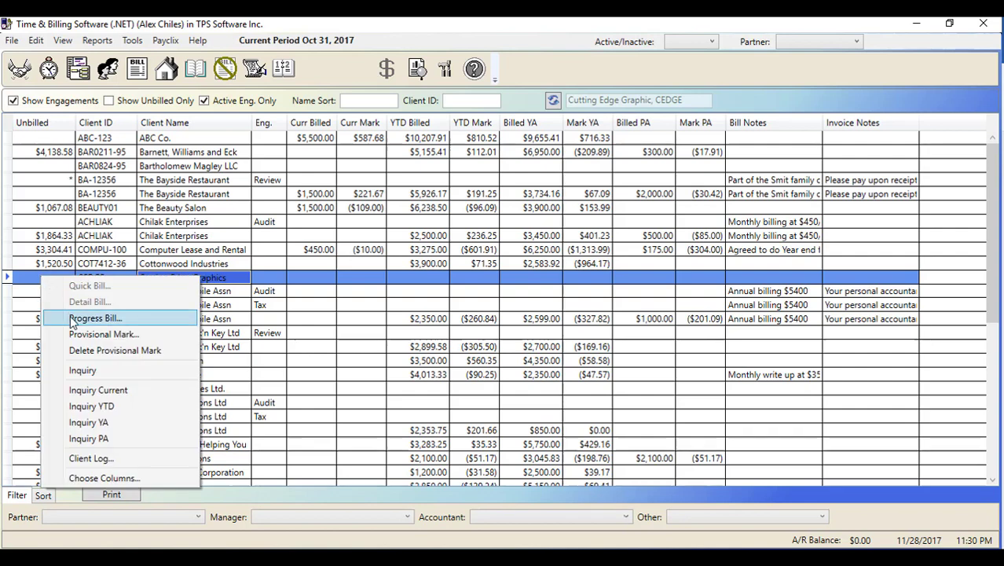
left_click(95, 318)
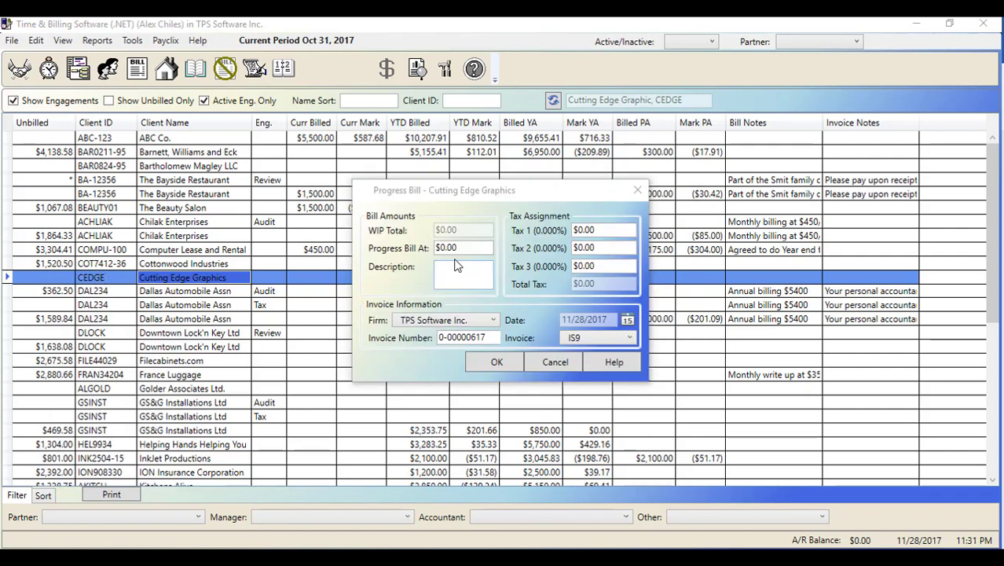
left_click(461, 247)
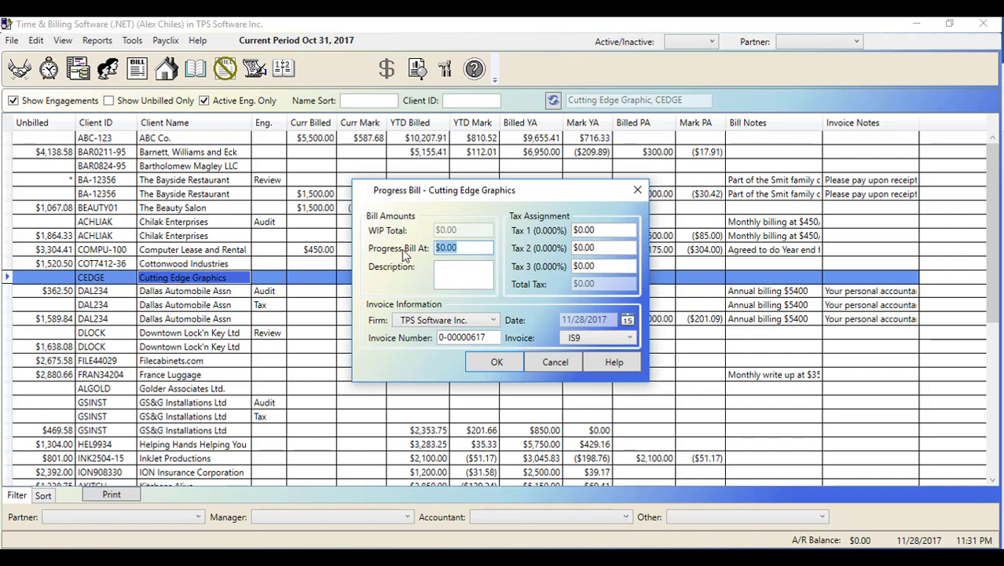
type("500.00")
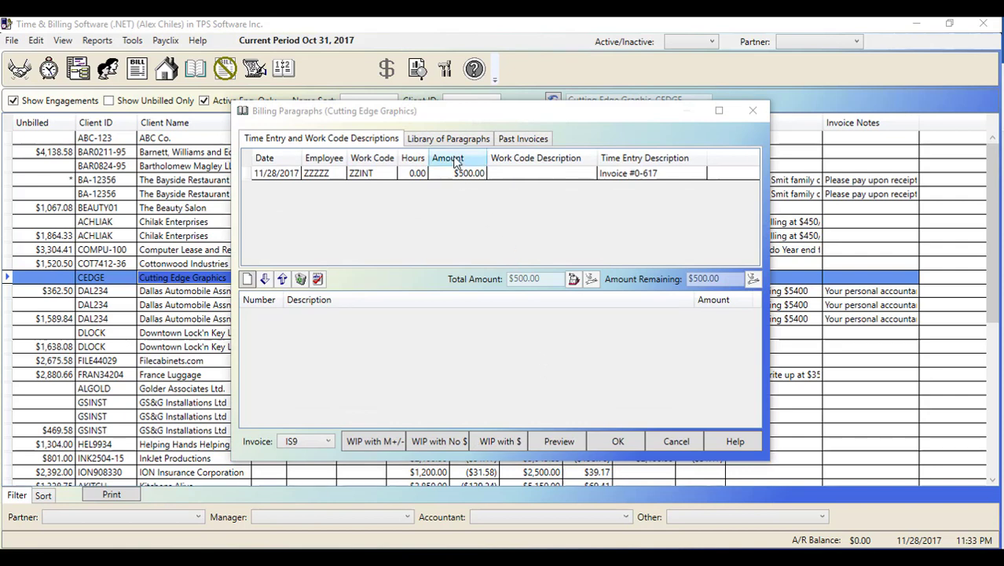
- Add library paragraph 140 (working trial balance) and save the progress bill
left_click(448, 139)
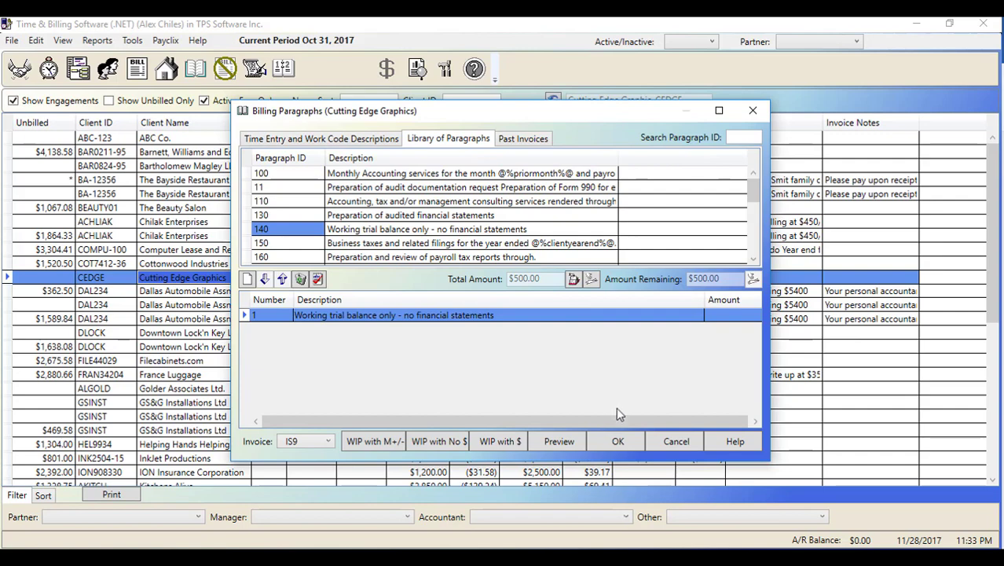
left_click(616, 440)
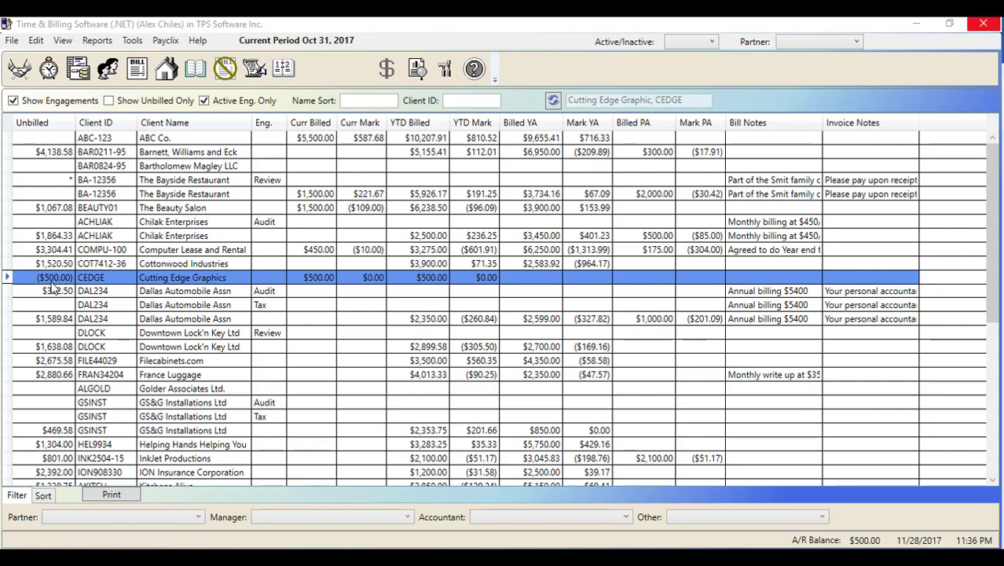
right_click(55, 276)
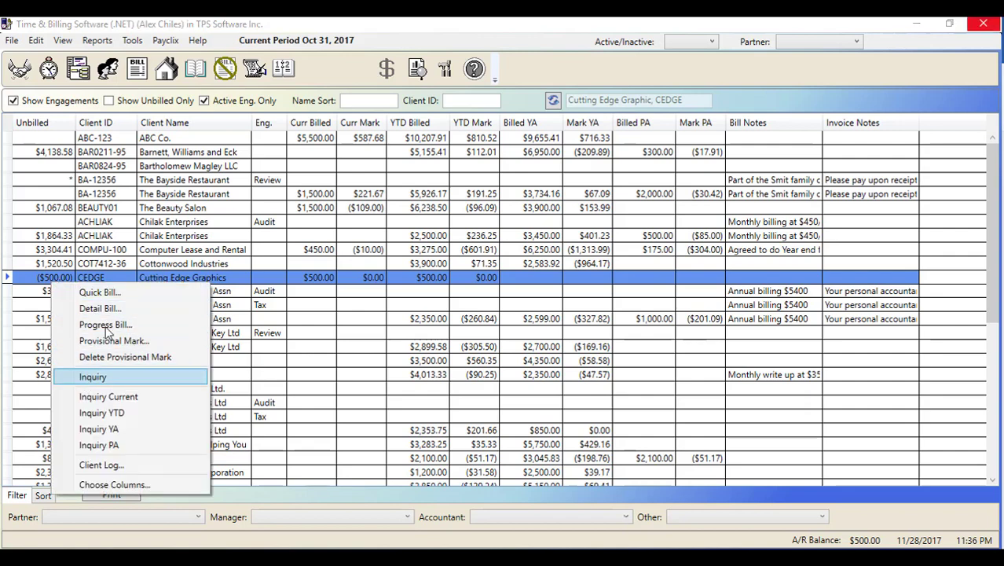
left_click(92, 377)
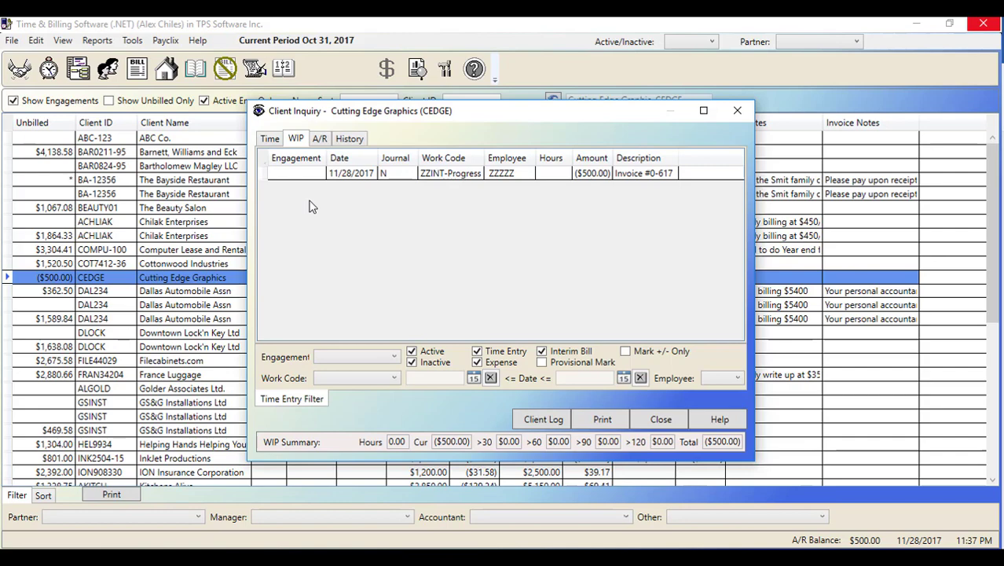
left_click(660, 418)
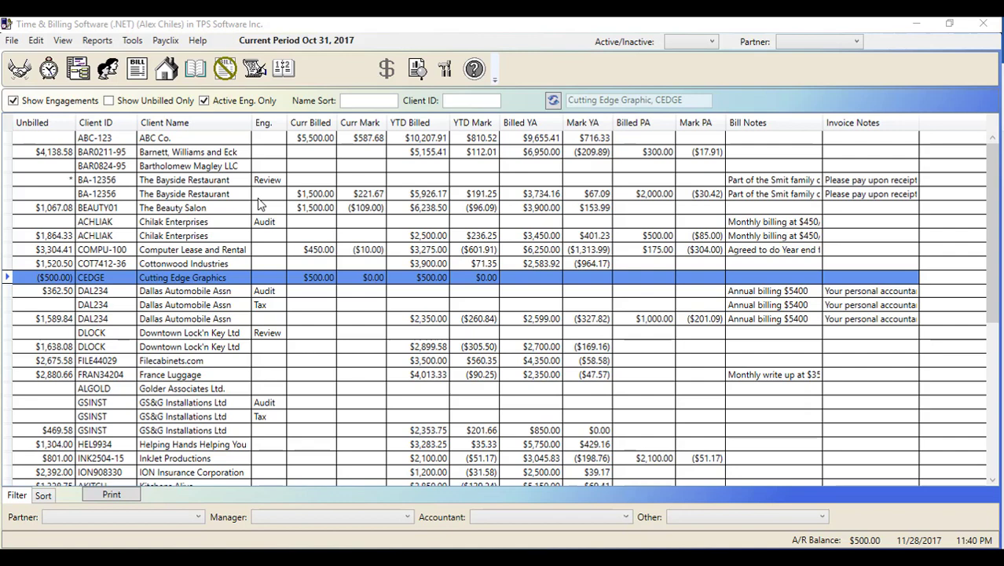
- Open the Tools menu listing billing utilities such as period close and invoice batch
left_click(132, 41)
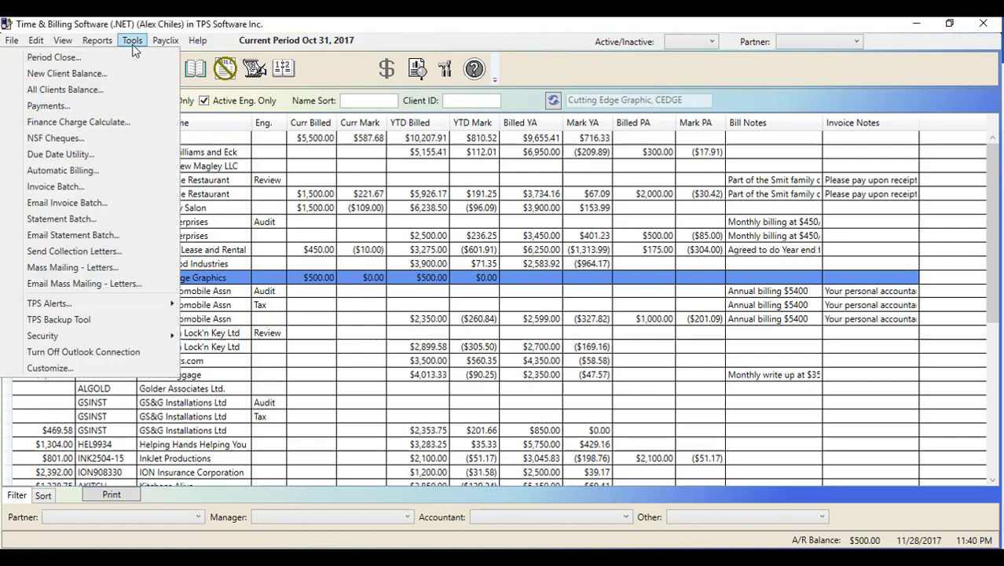
mouse_move(55, 186)
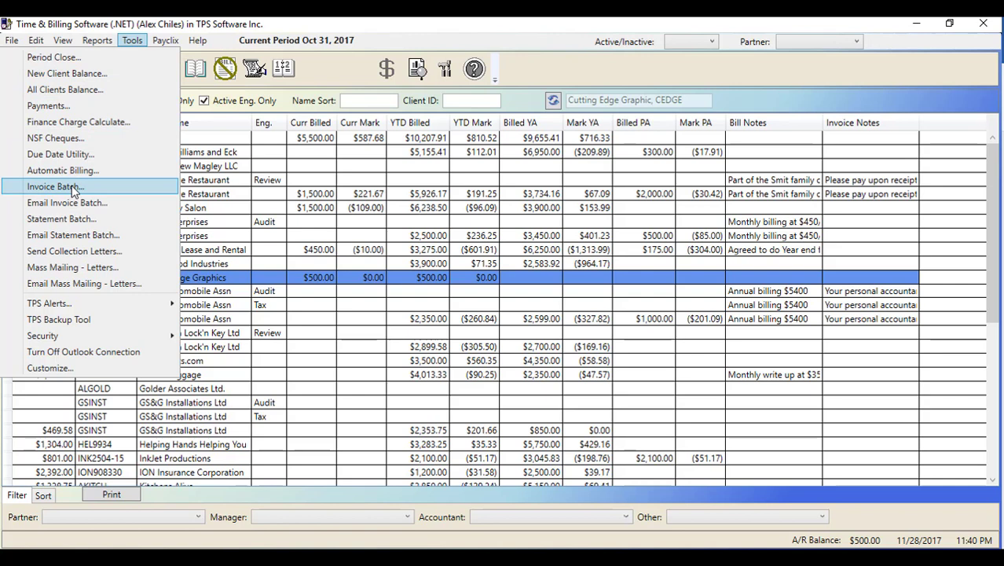
mouse_move(66, 203)
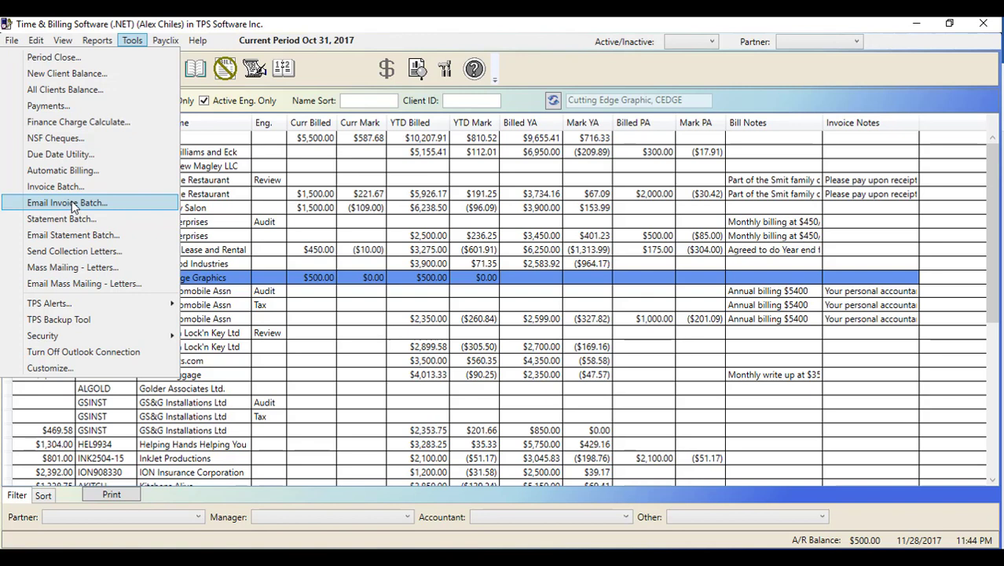
mouse_move(63, 170)
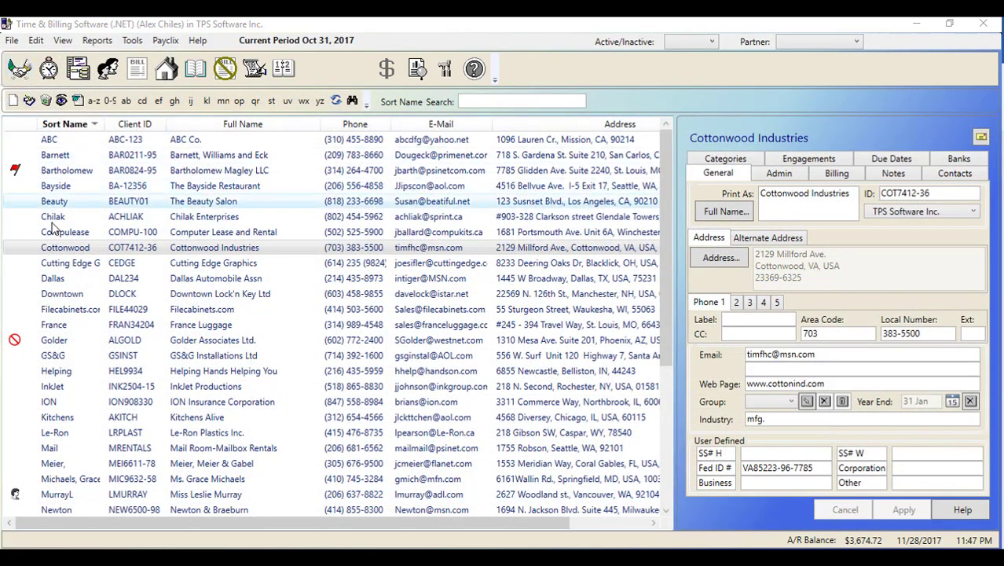
mouse_move(286, 247)
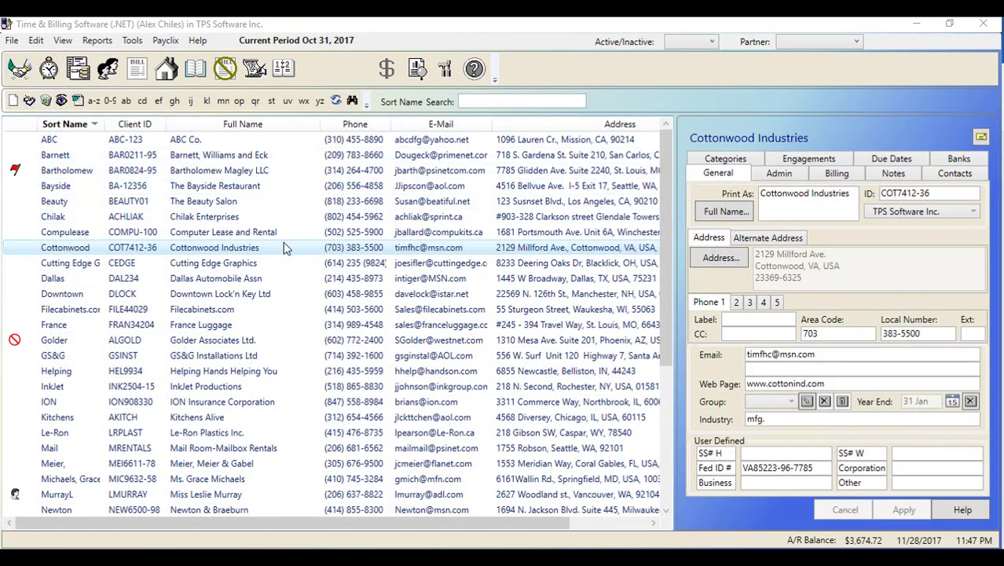
- Set Cottonwood Industries' automatic billing to $500 monthly with template IA9 and paragraph 110, and apply
left_click(836, 173)
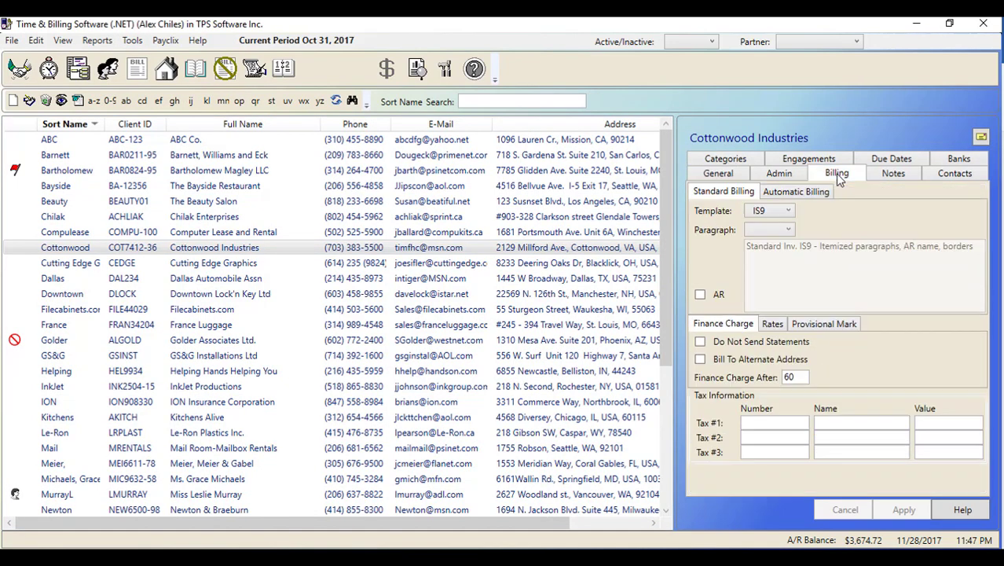
left_click(796, 192)
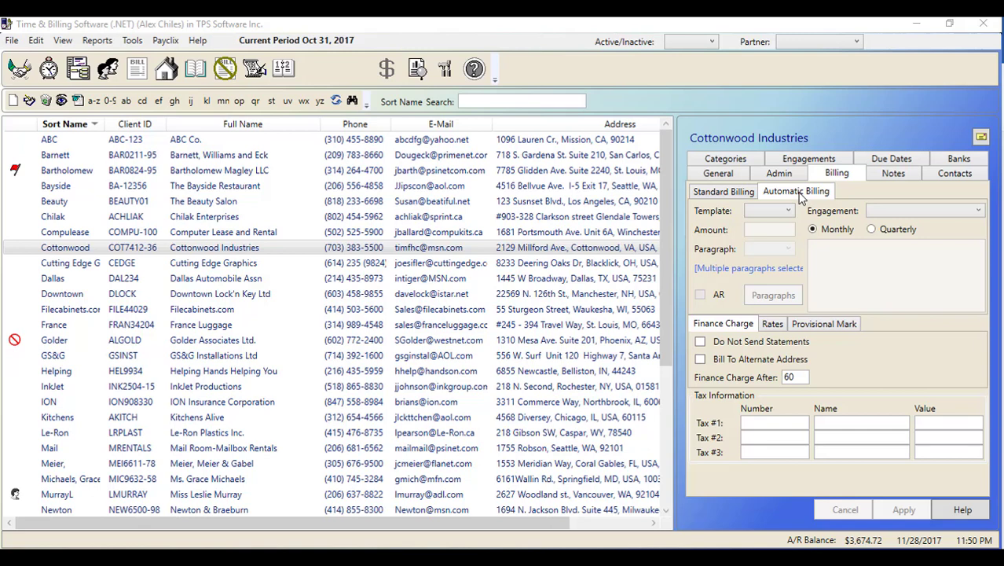
left_click(791, 210)
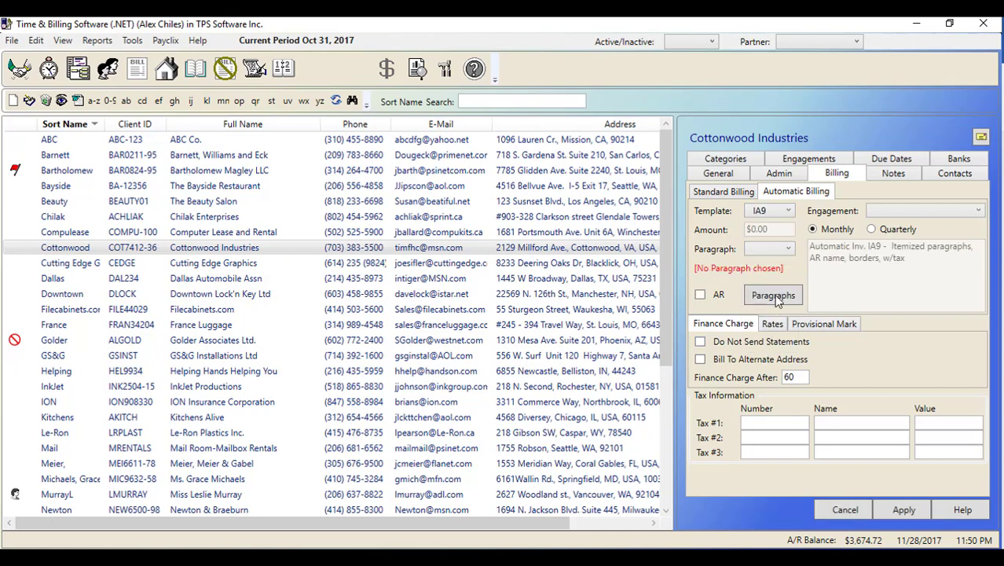
left_click(789, 248)
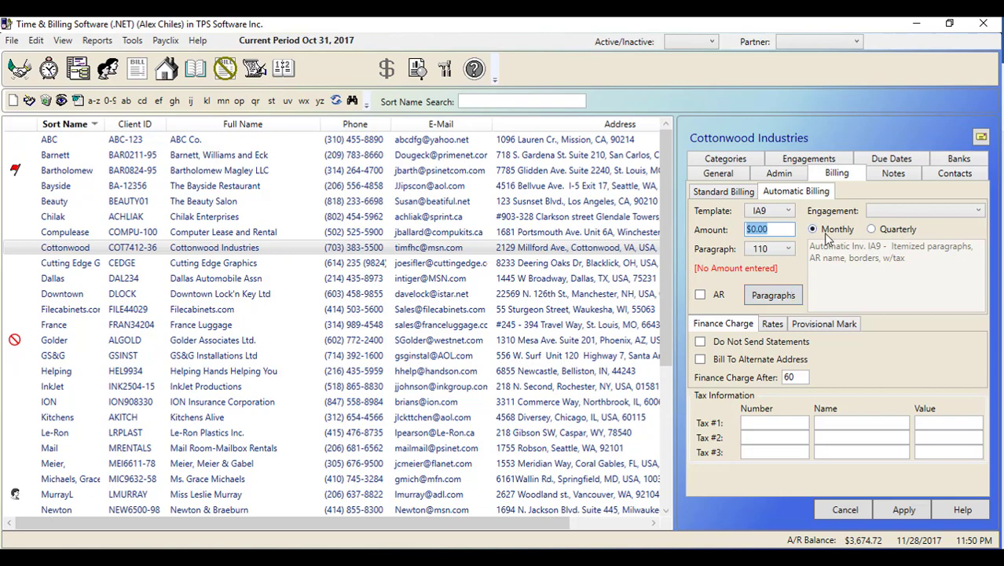
type("500")
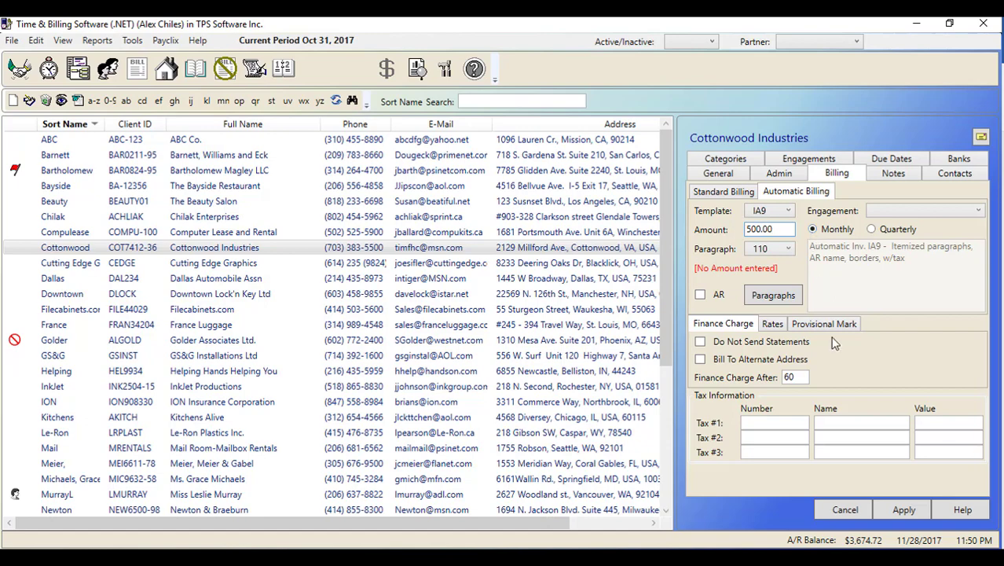
left_click(908, 509)
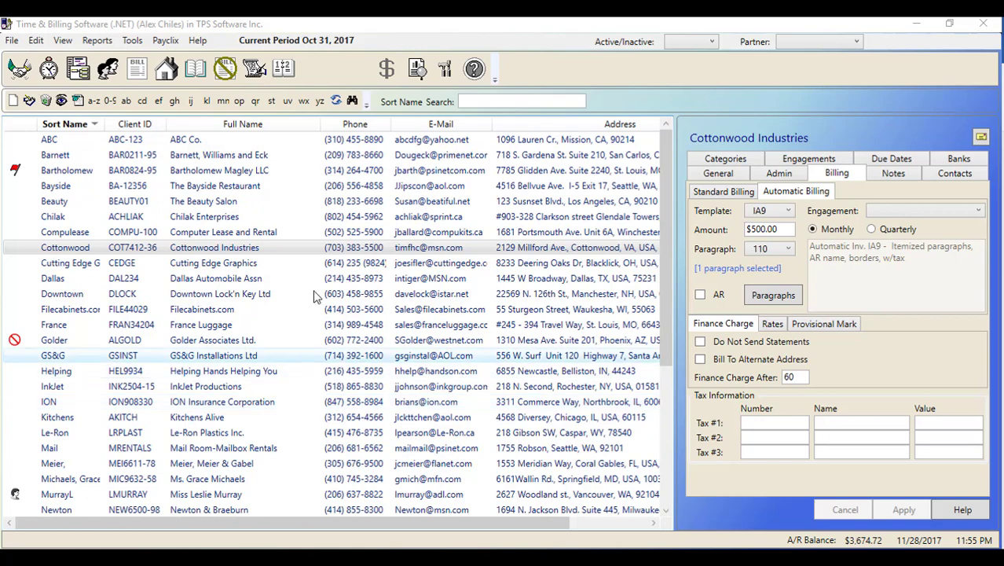
left_click(132, 41)
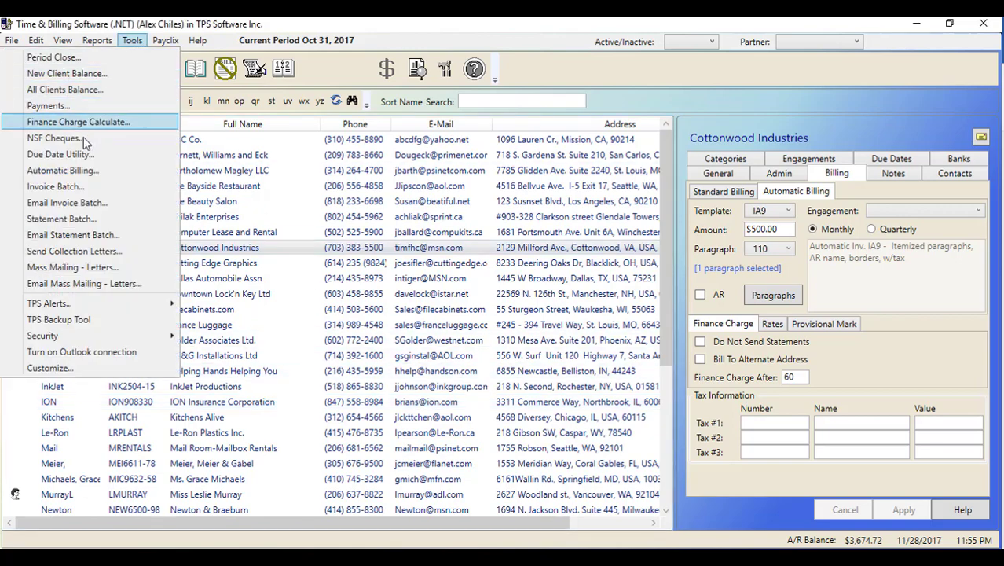
- Run Automatic Billing for 10/31/2017, generating and confirming Cottonwood Industries' $500.00 IA9 bill
left_click(61, 170)
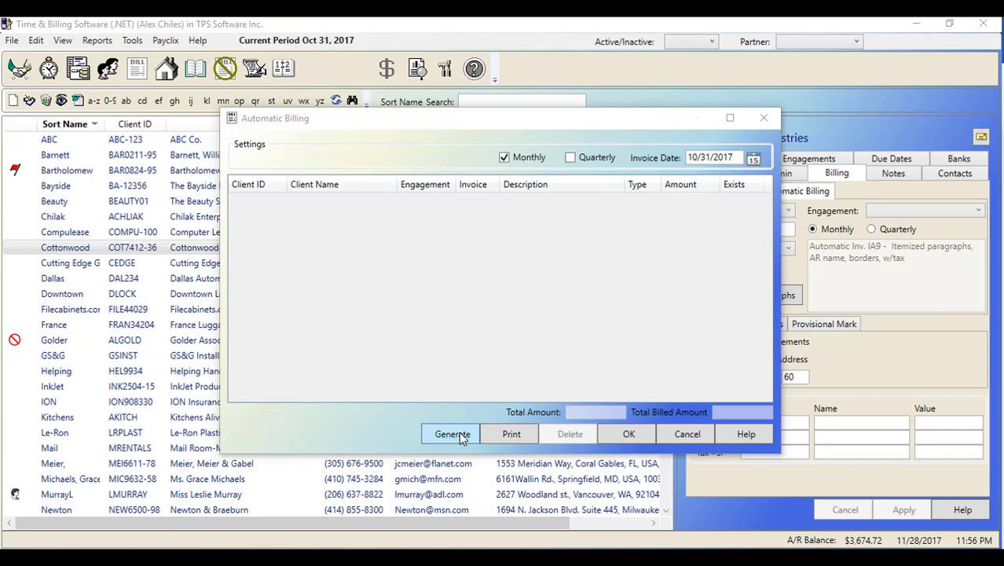
left_click(450, 434)
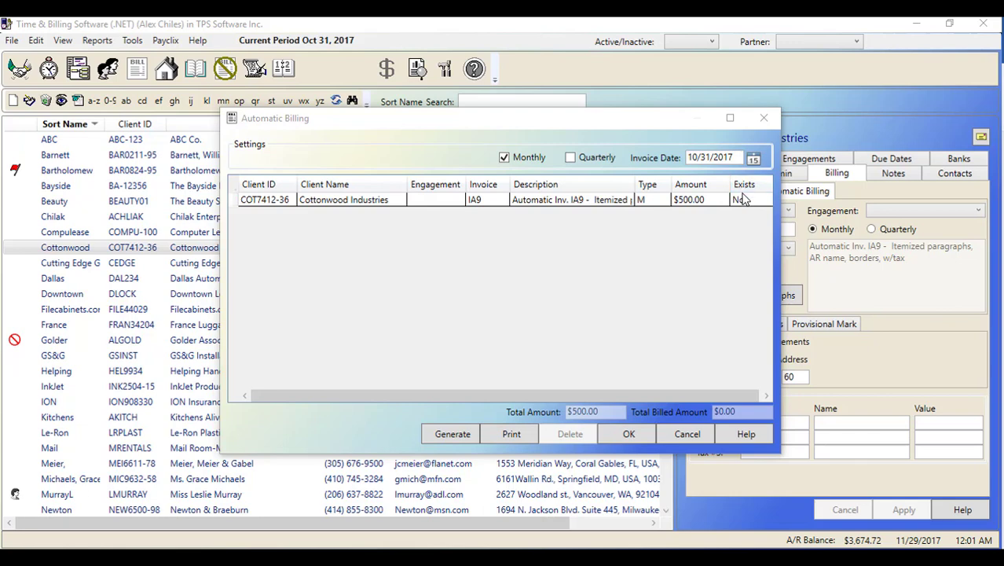
mouse_move(535, 275)
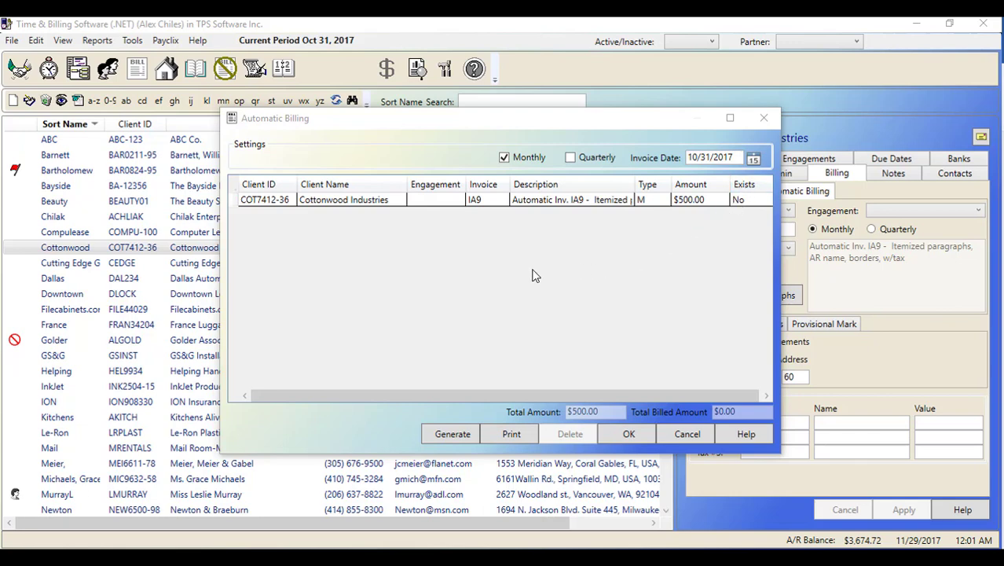
mouse_move(509, 280)
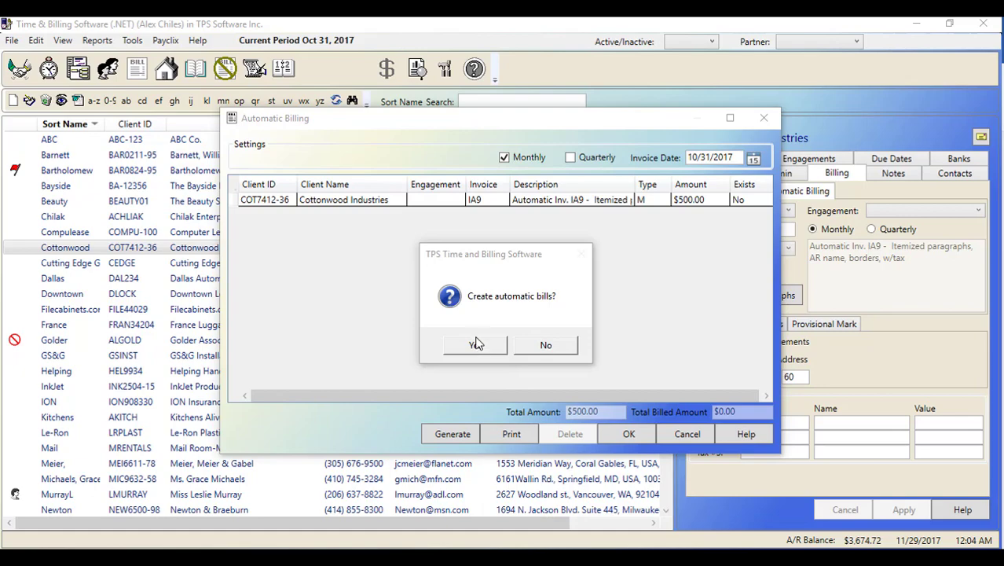
left_click(546, 346)
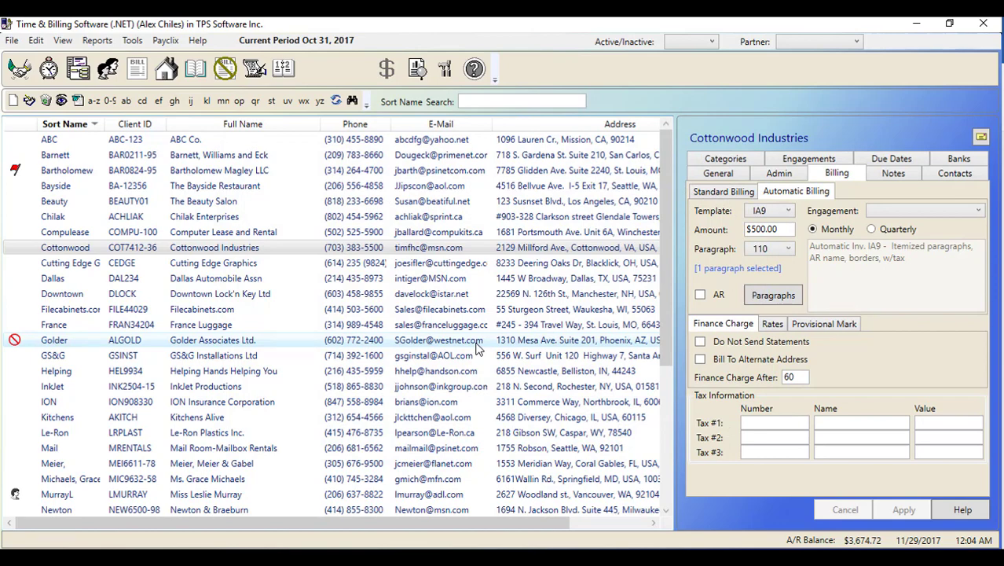
mouse_move(380, 269)
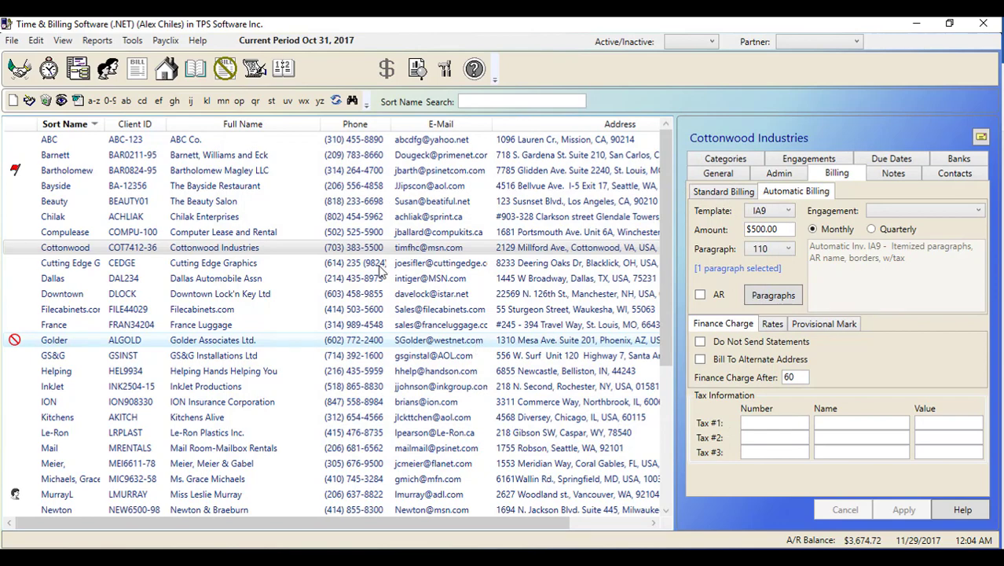
left_click(132, 39)
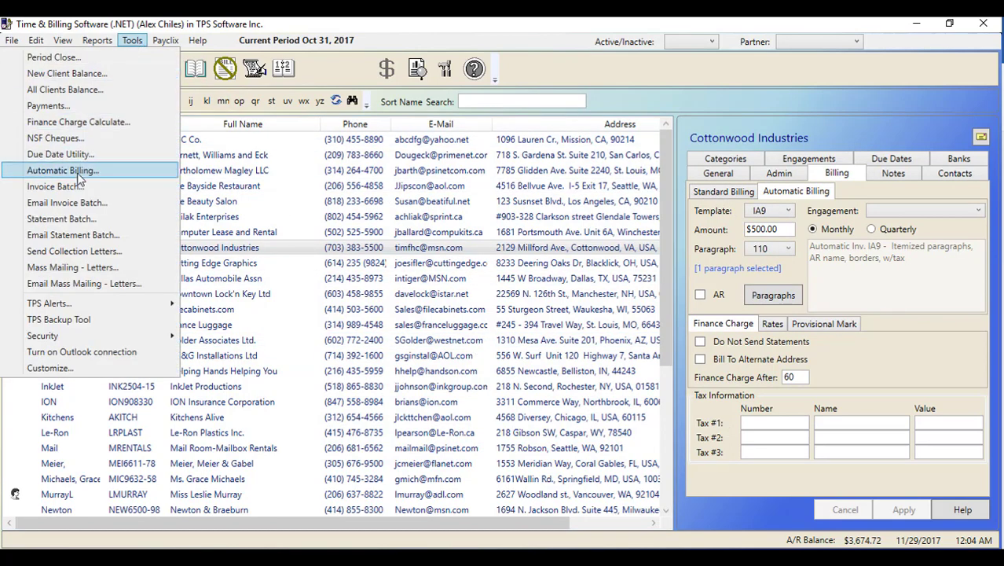